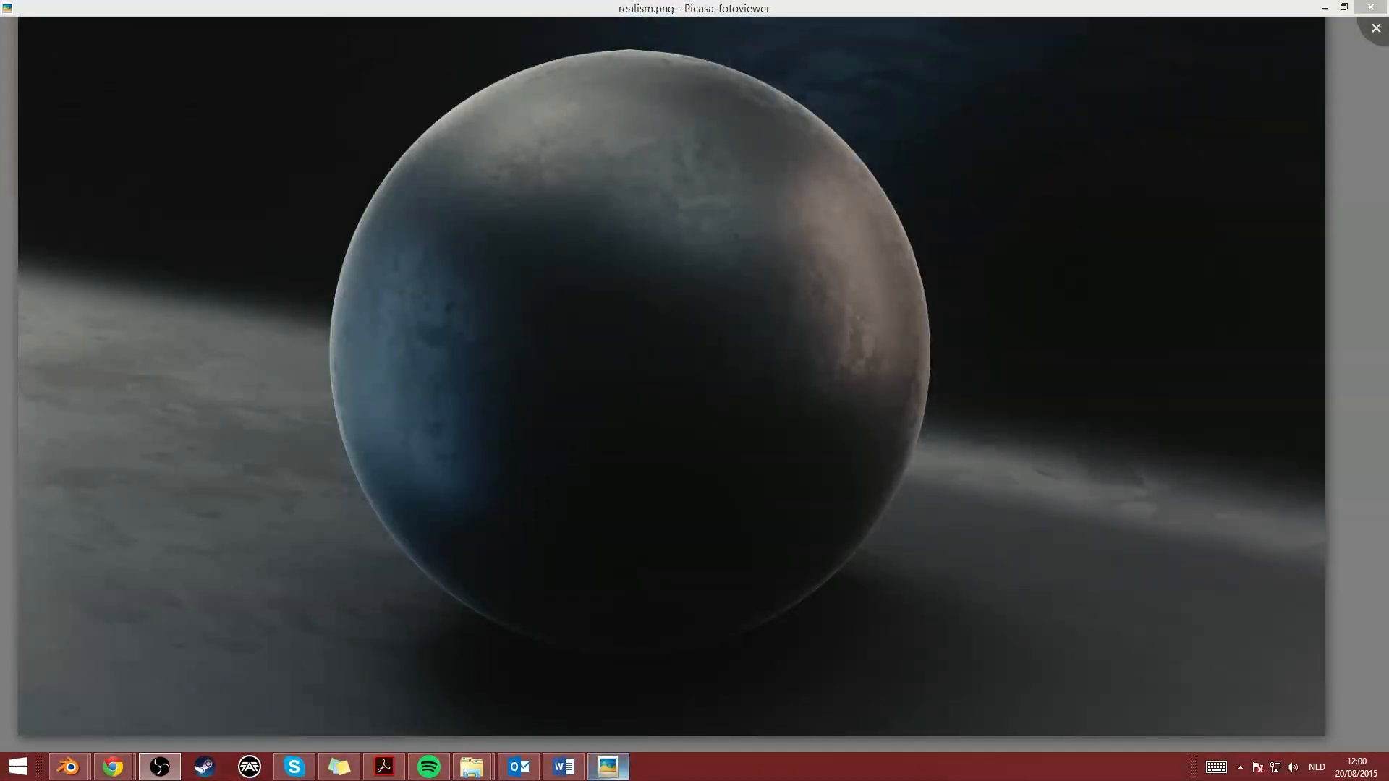
mouse_move(1246, 557)
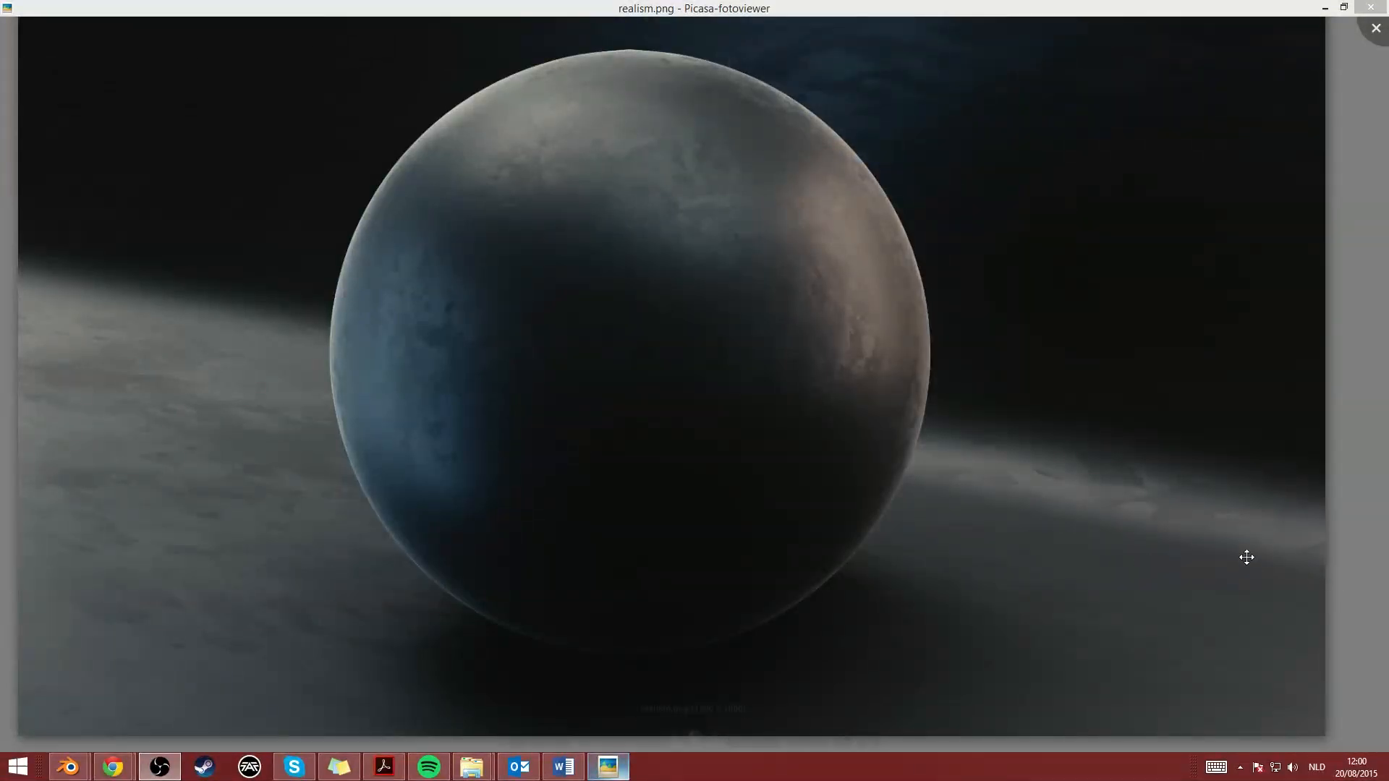
mouse_move(1006, 416)
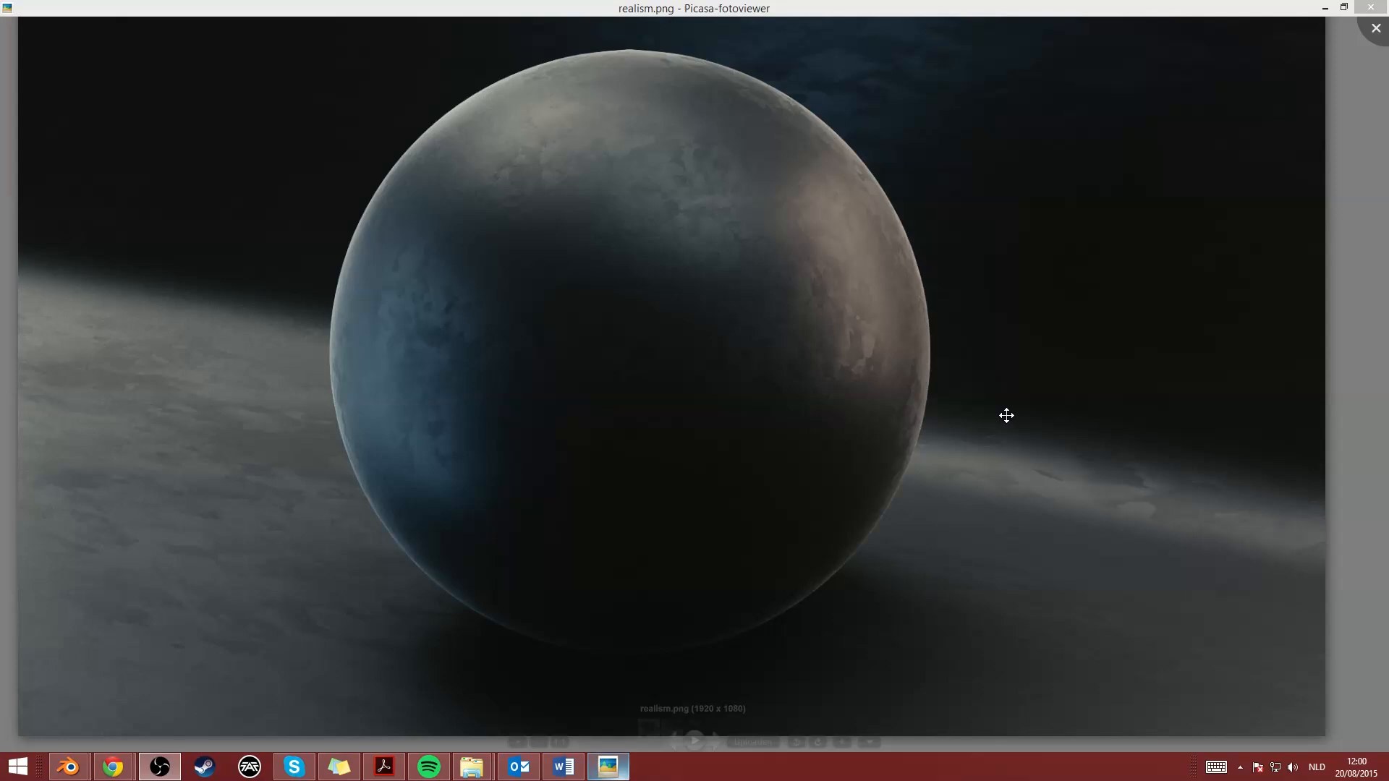
mouse_move(577, 219)
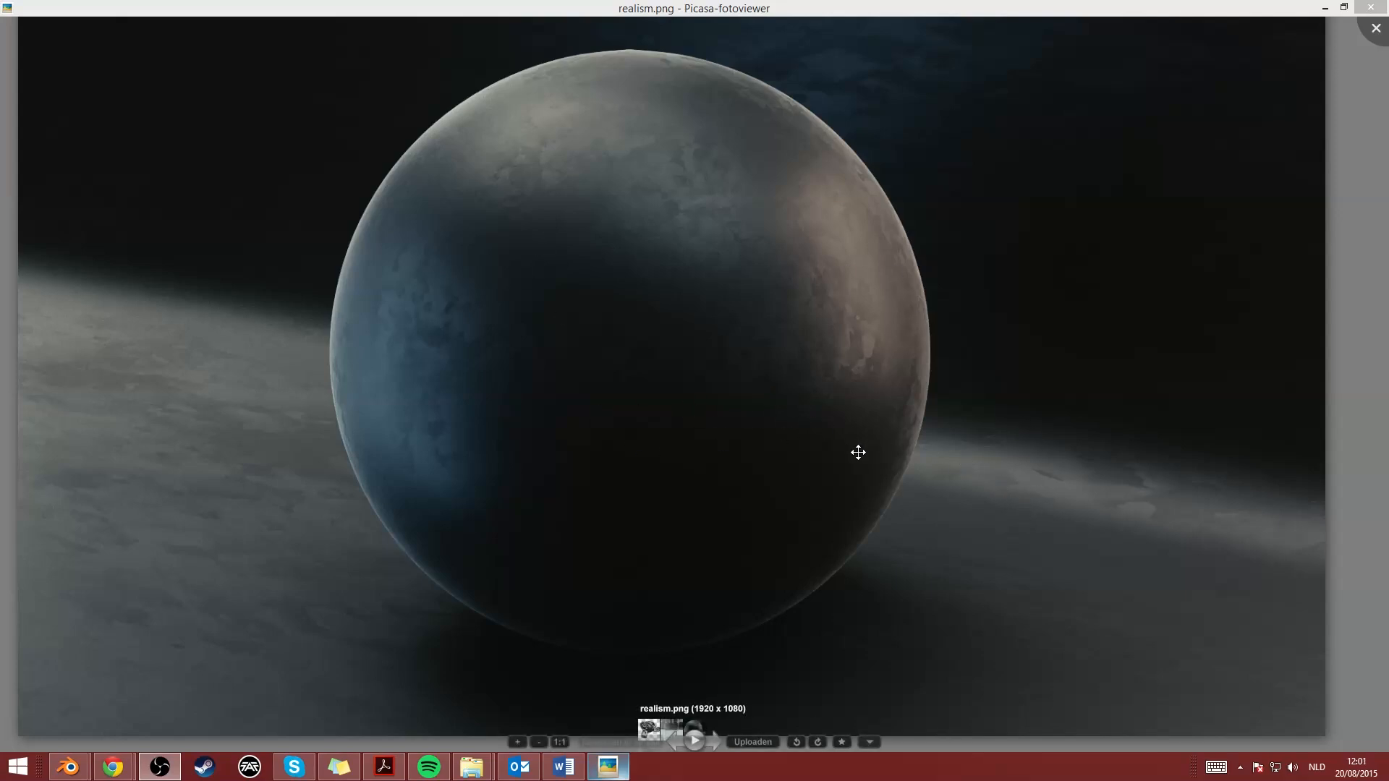
mouse_move(1007, 393)
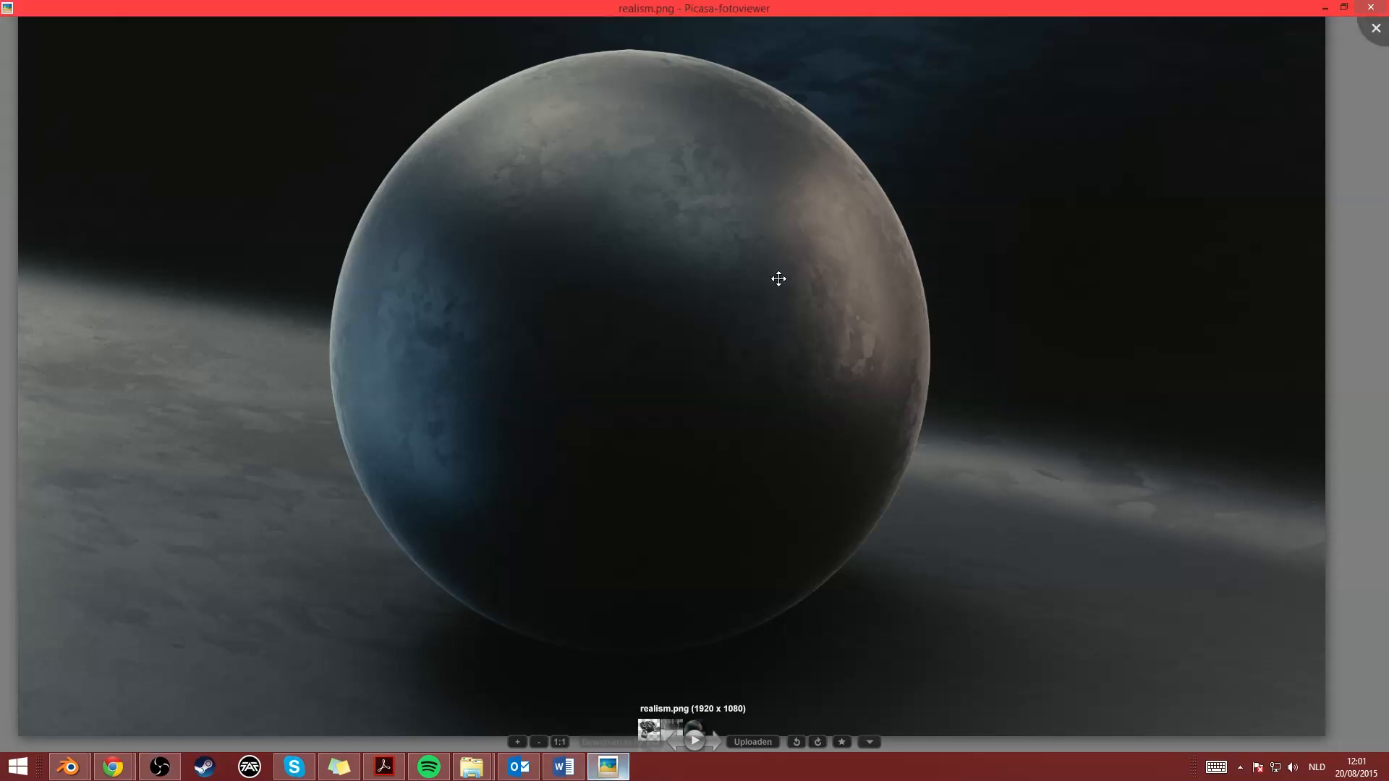
mouse_move(886, 306)
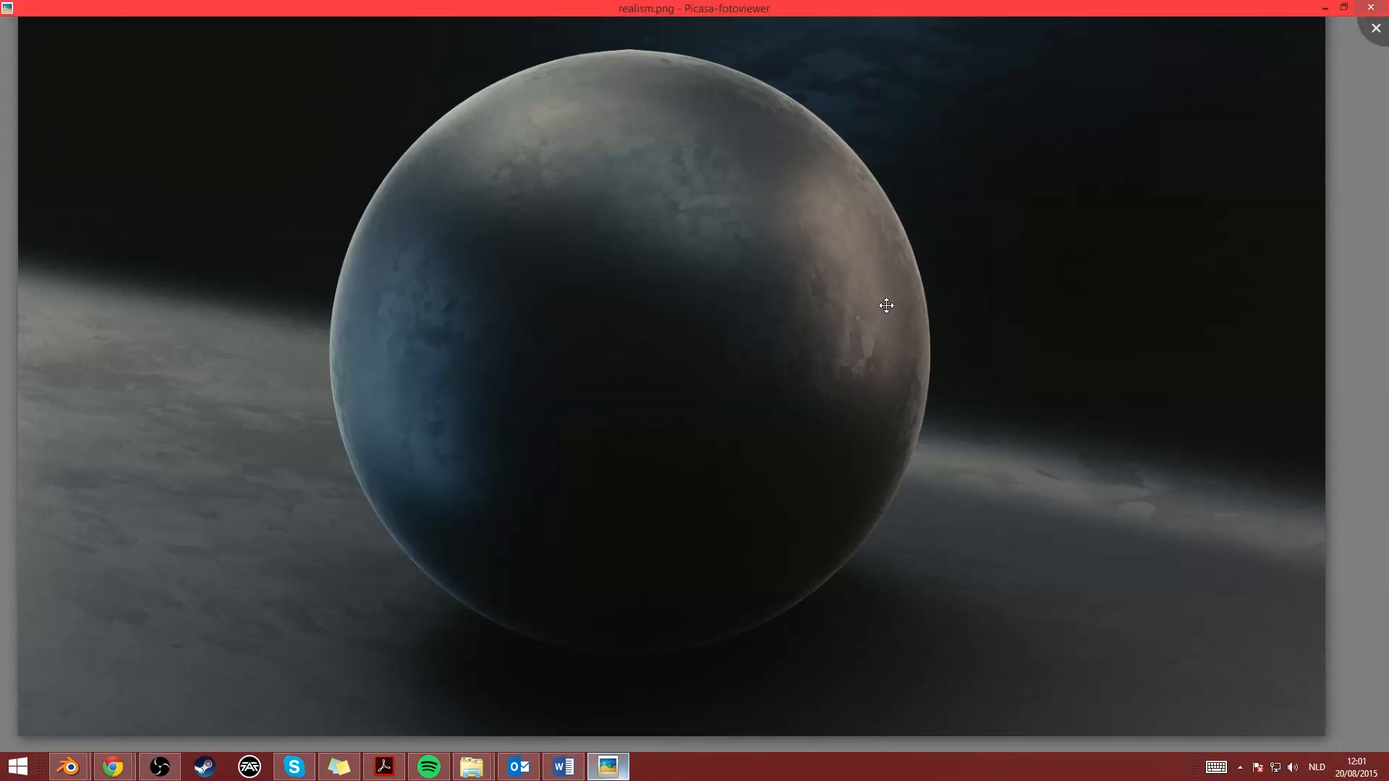
mouse_move(854, 453)
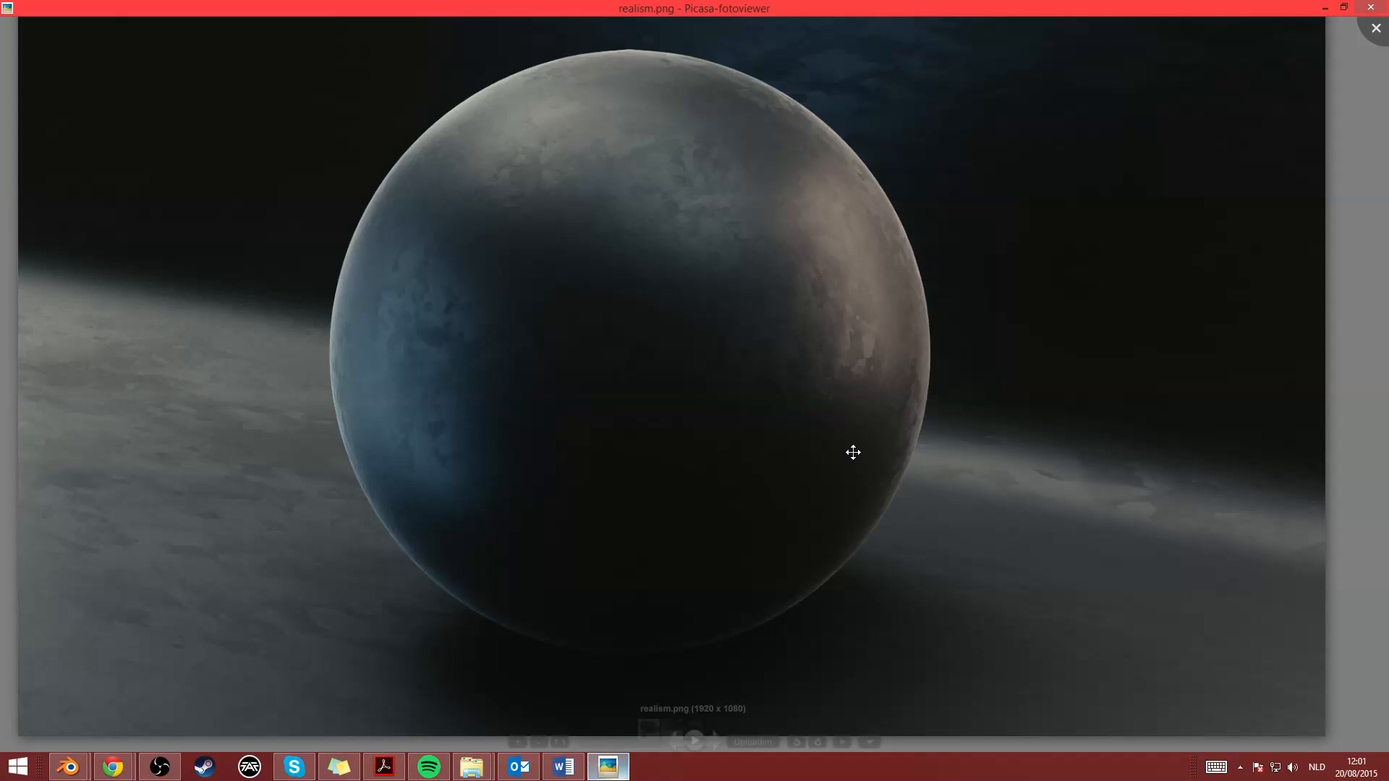
Go back to chrome.png, the chrome monkey head render, and zoom into it
scroll(up, 3)
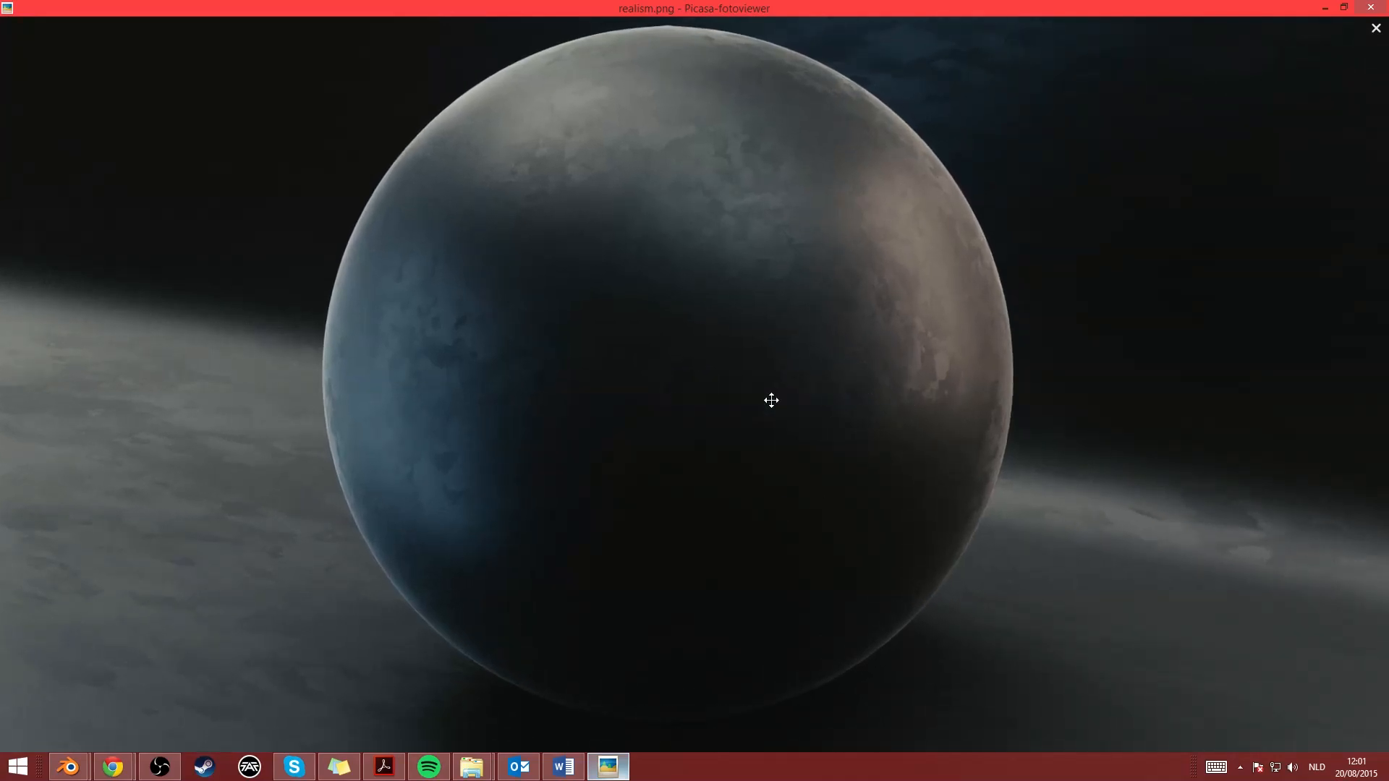
mouse_move(961, 339)
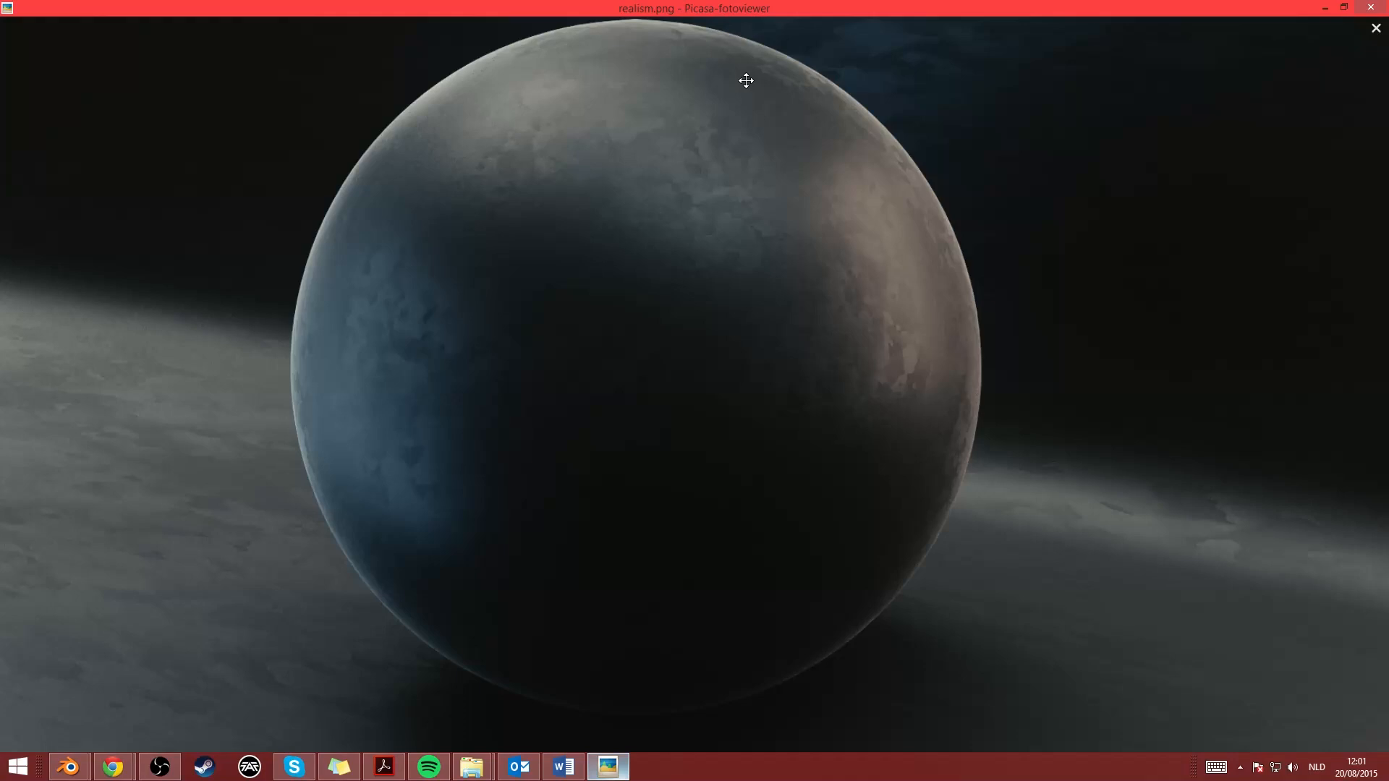
mouse_move(833, 262)
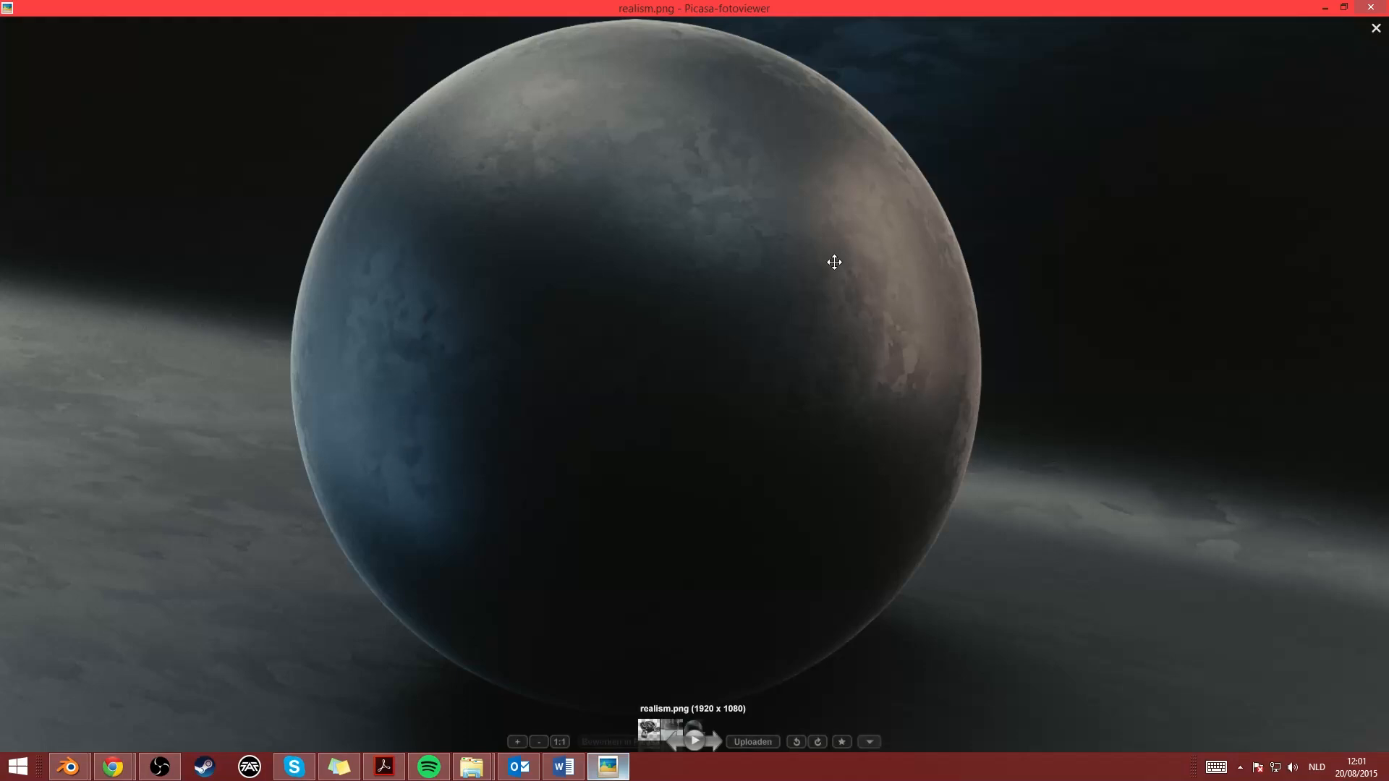
mouse_move(688, 742)
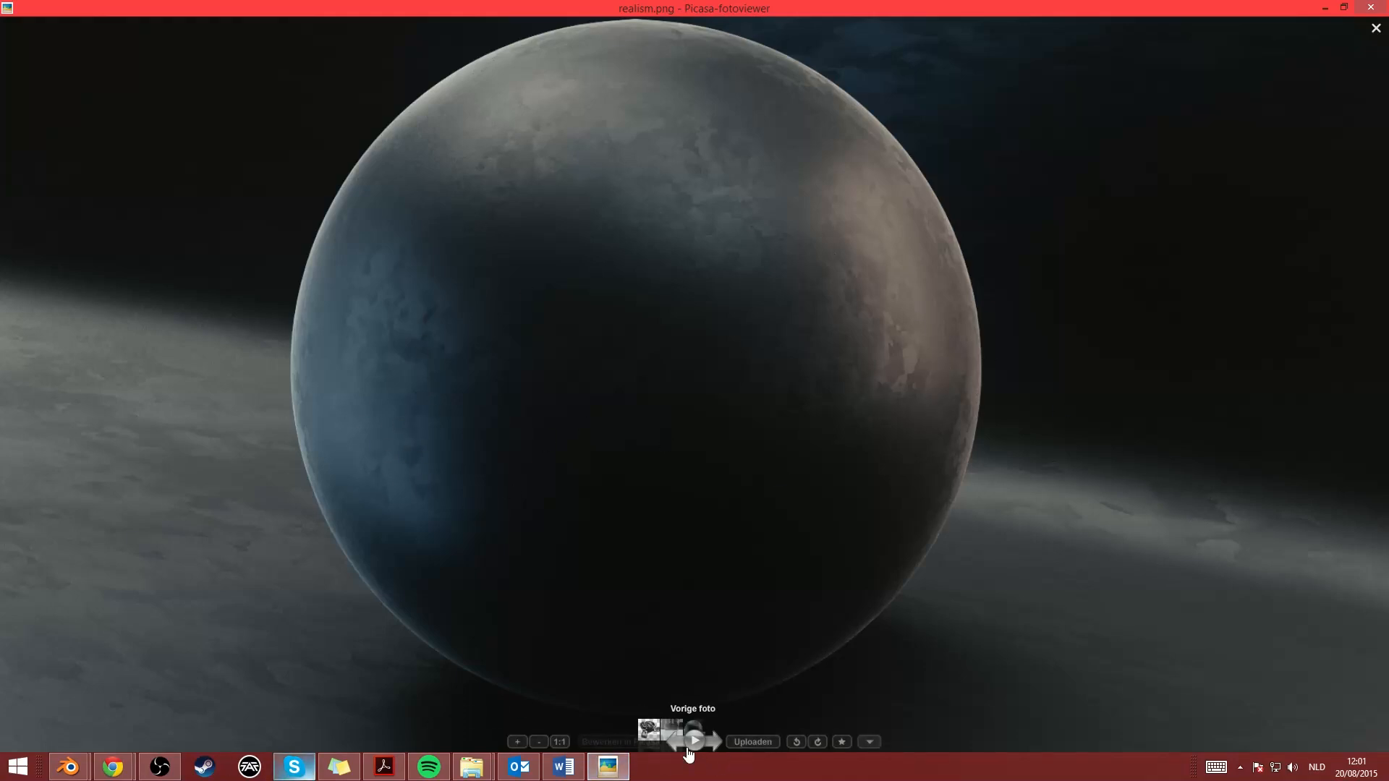
click(676, 741)
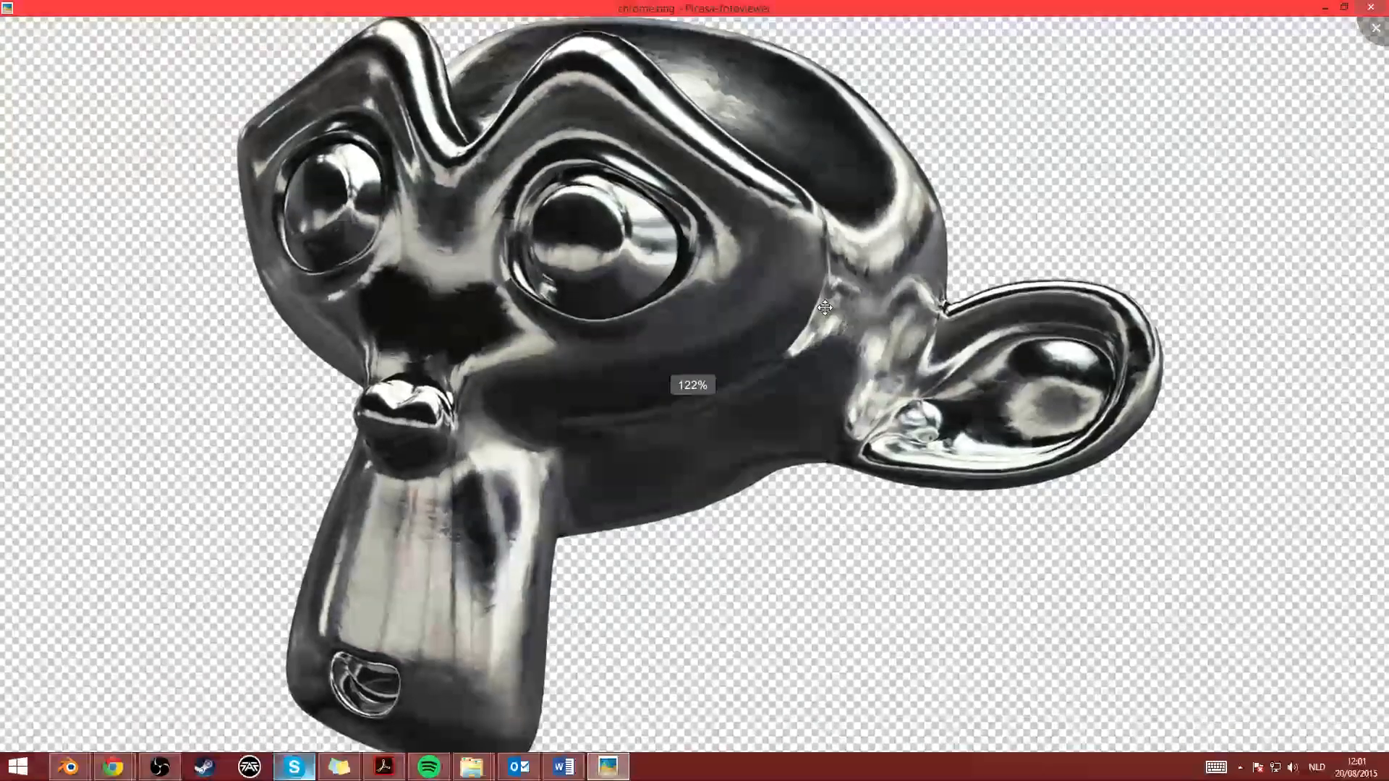
scroll(up, 3)
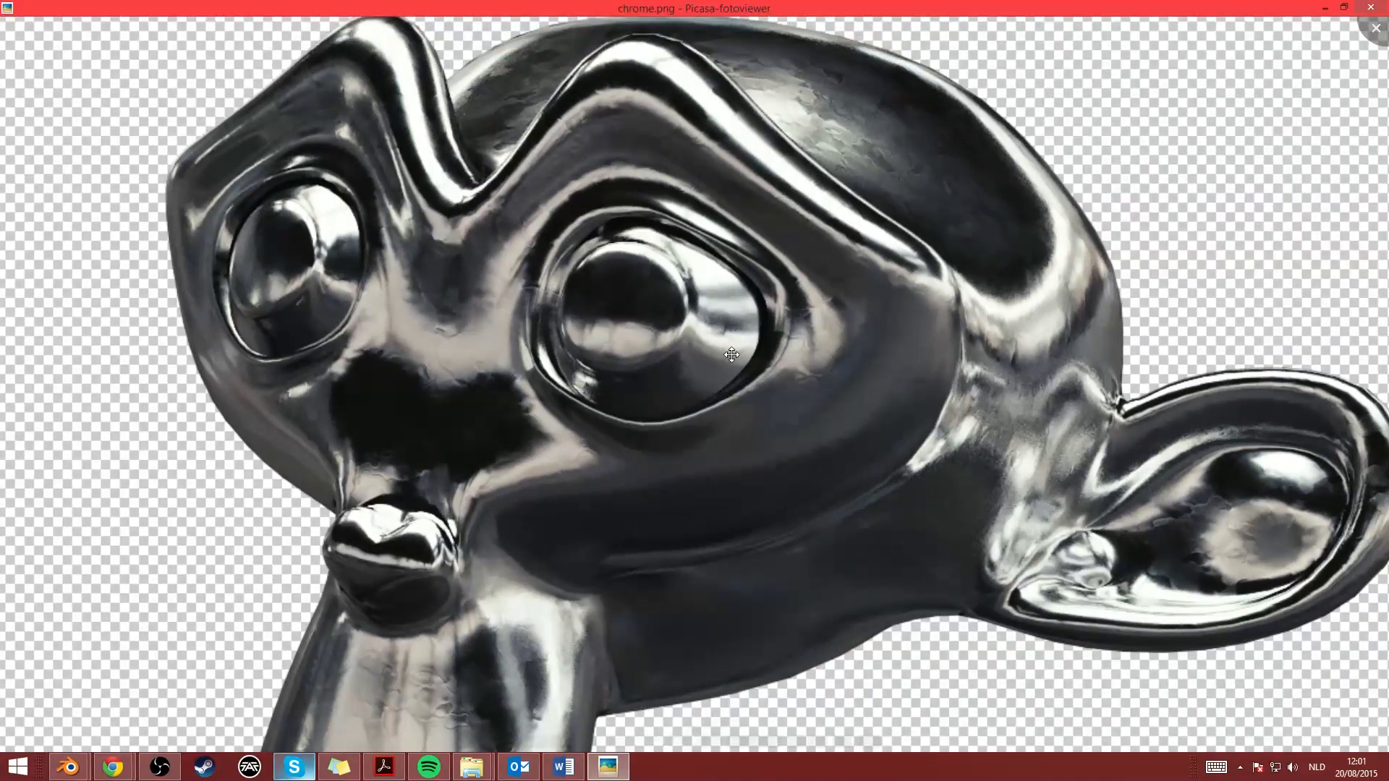
scroll(up, 3)
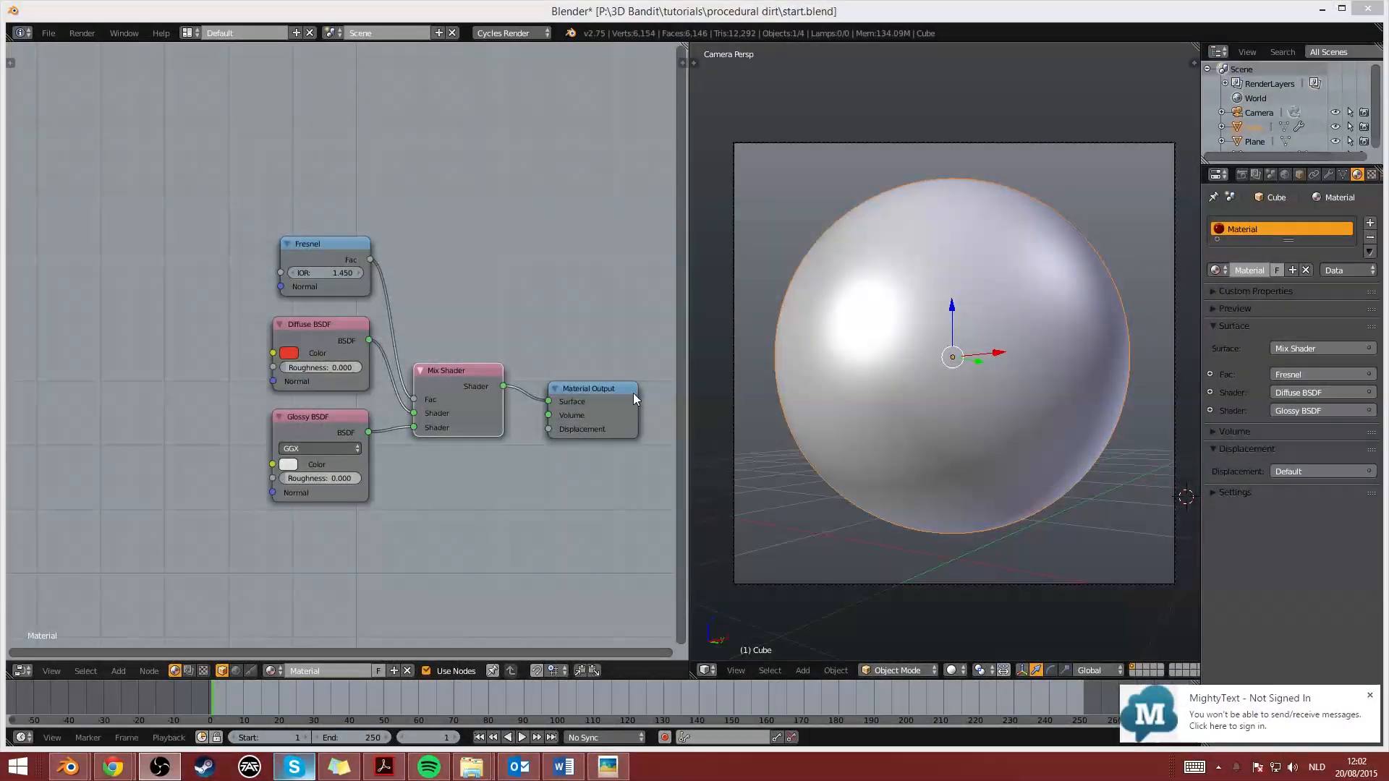
mouse_move(927, 377)
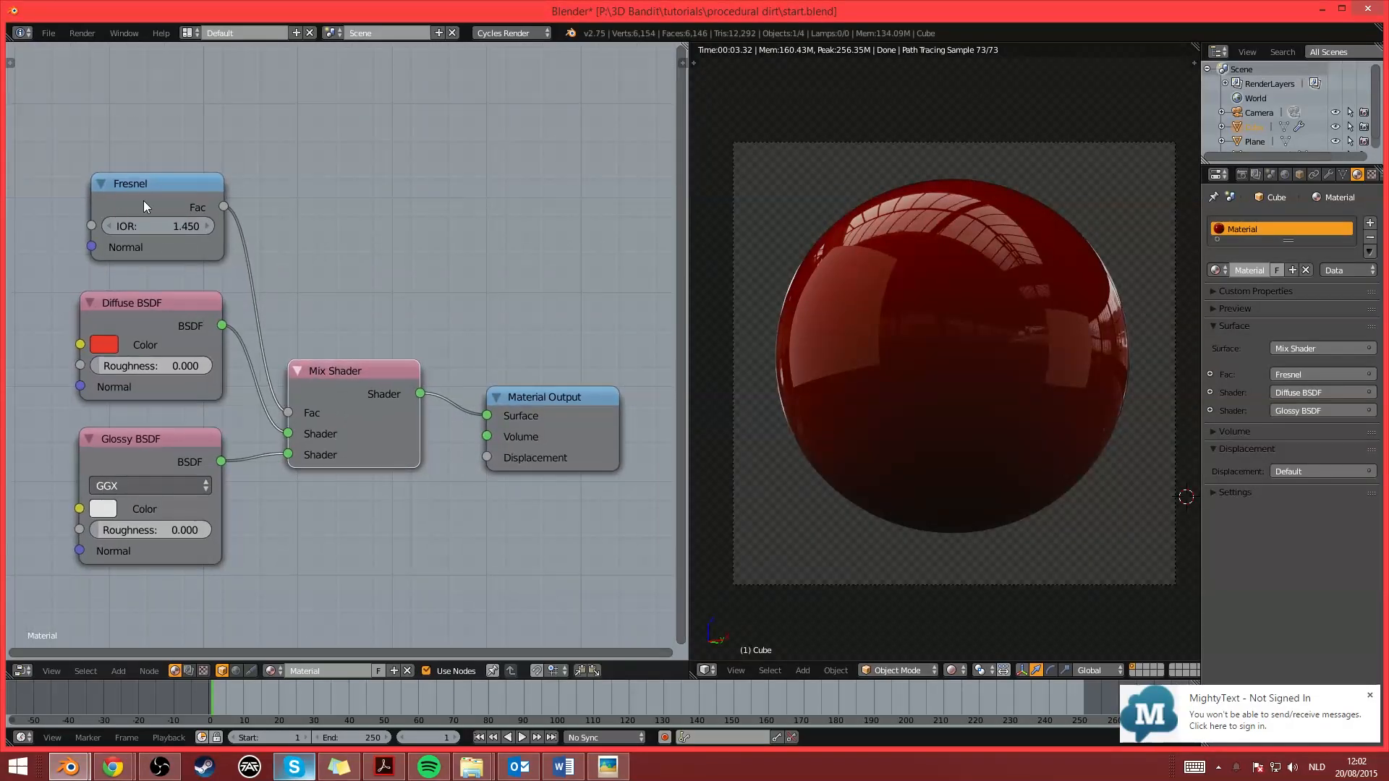
mouse_move(203, 321)
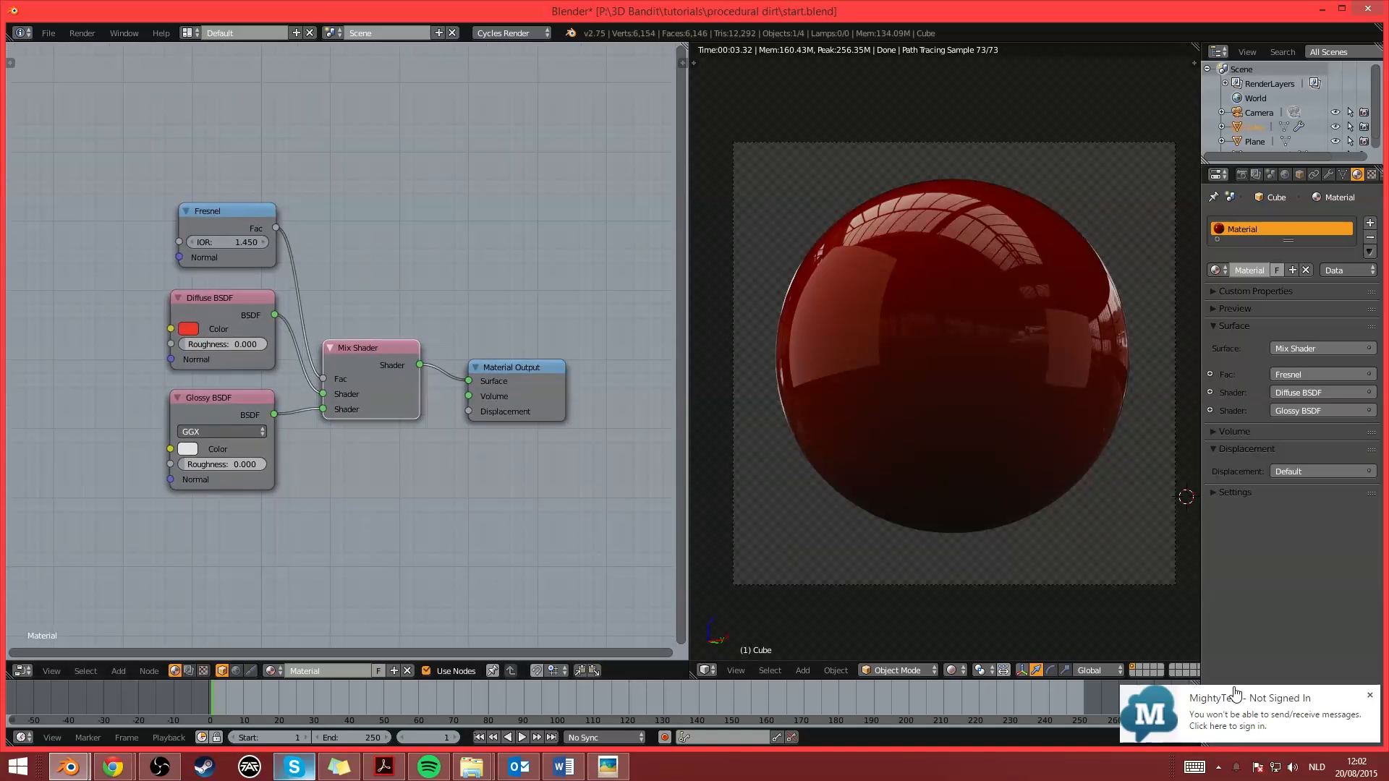
Zoom the node editor to frame the Fresnel-mixed Diffuse/Glossy setup with the viewport in Rendered shading
scroll(down, 3)
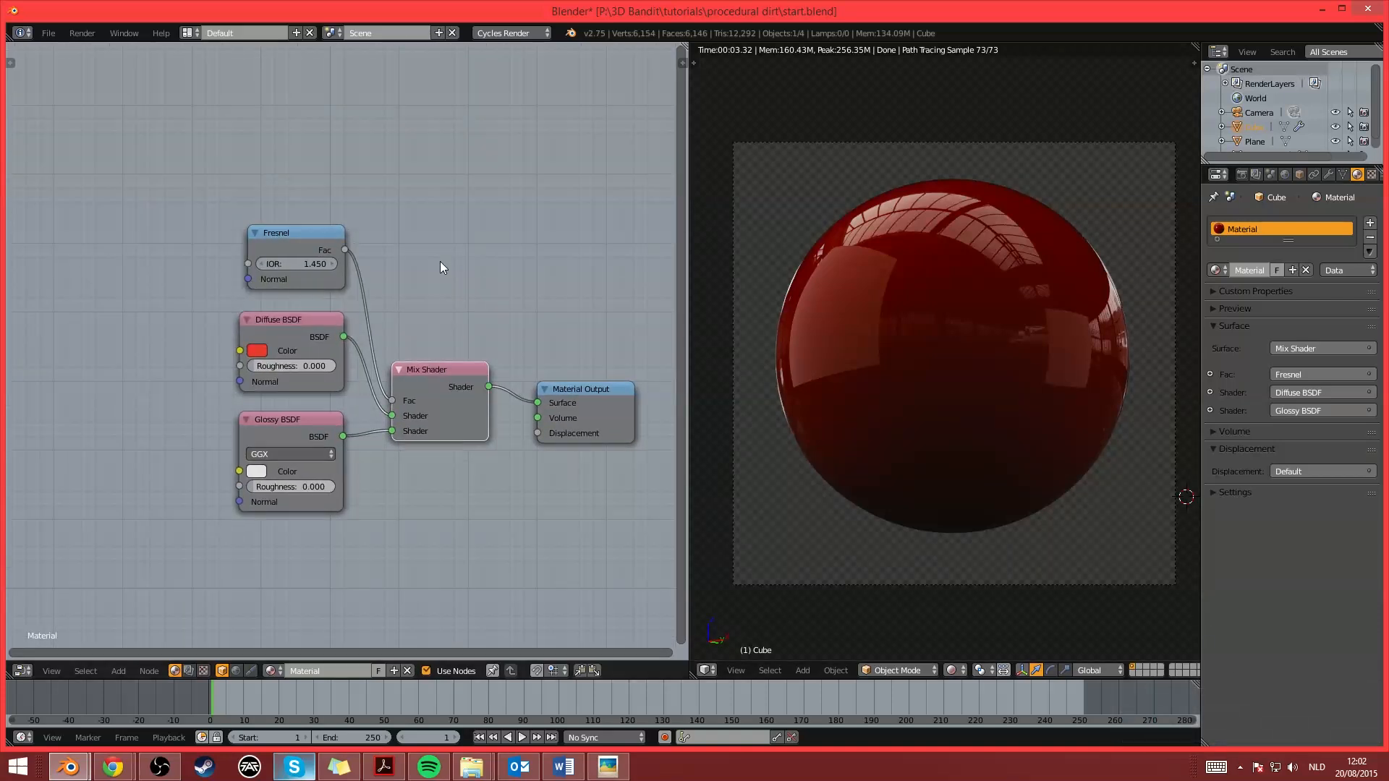
mouse_move(1000, 303)
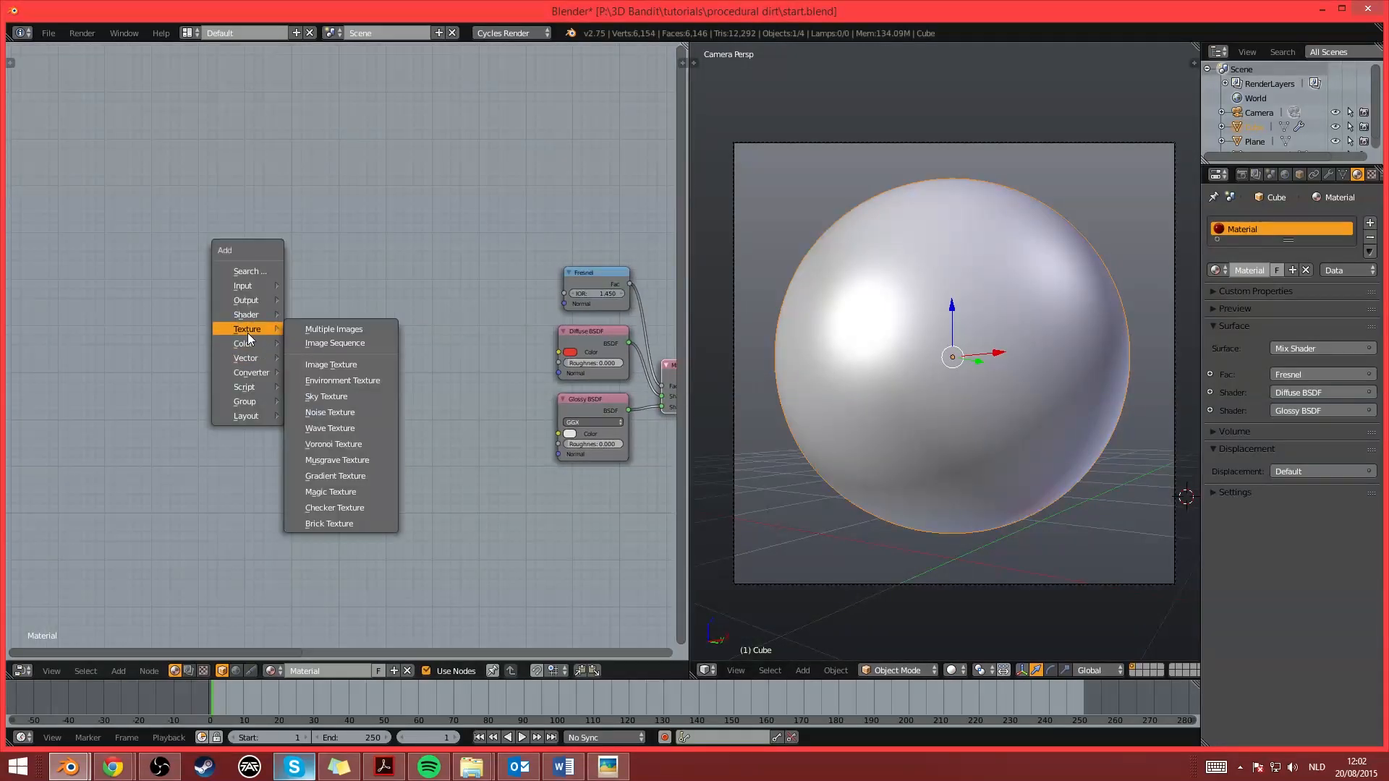
mouse_move(337, 460)
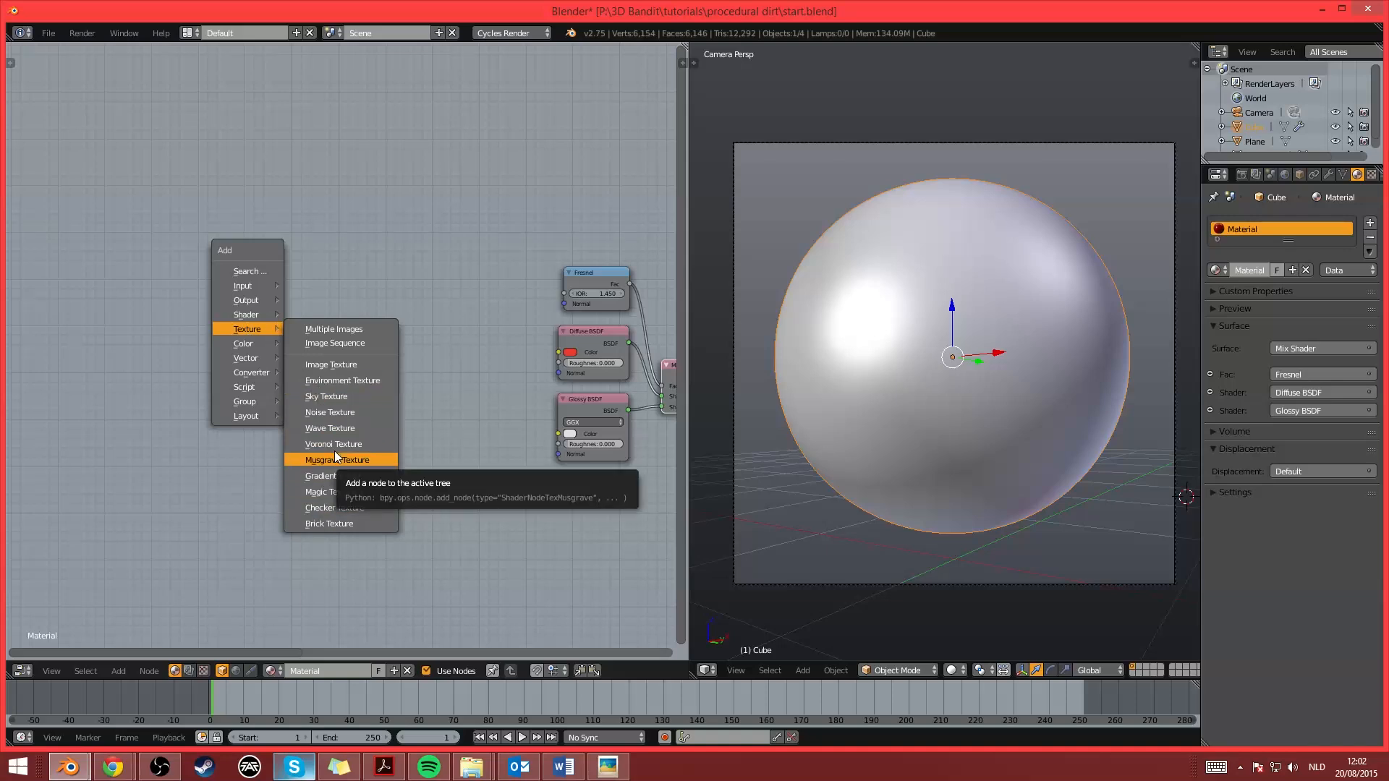
mouse_move(330, 413)
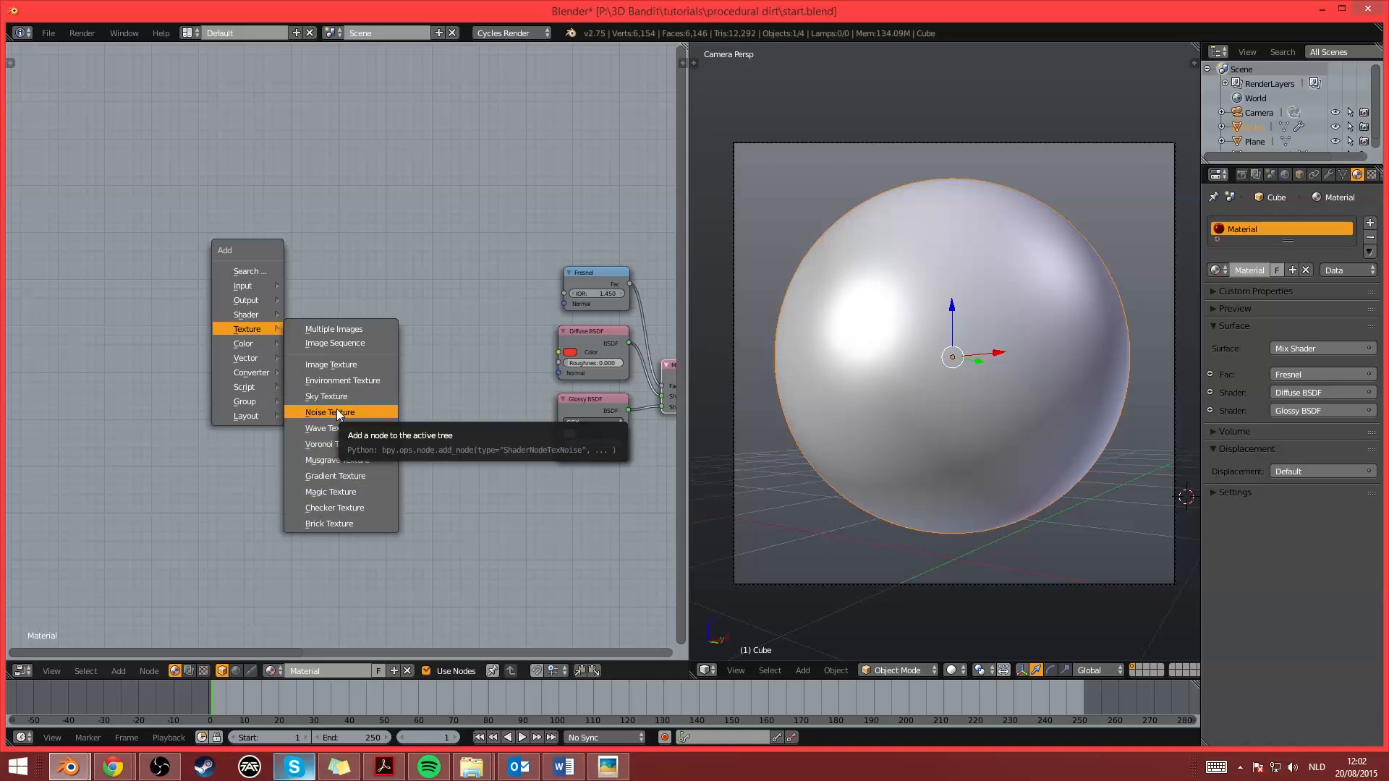
Add a Noise Texture node and preview its cloudy grey pattern on the sphere
click(330, 413)
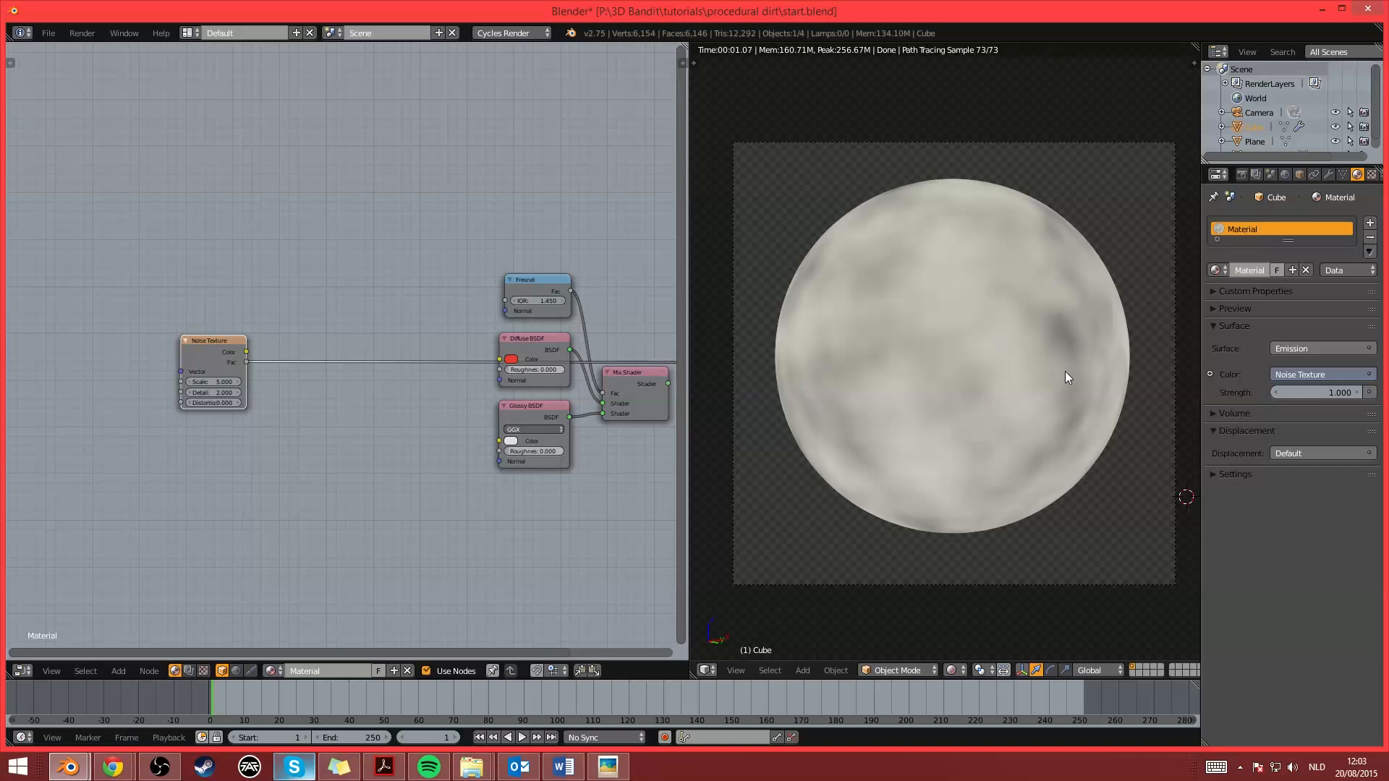
mouse_move(1049, 314)
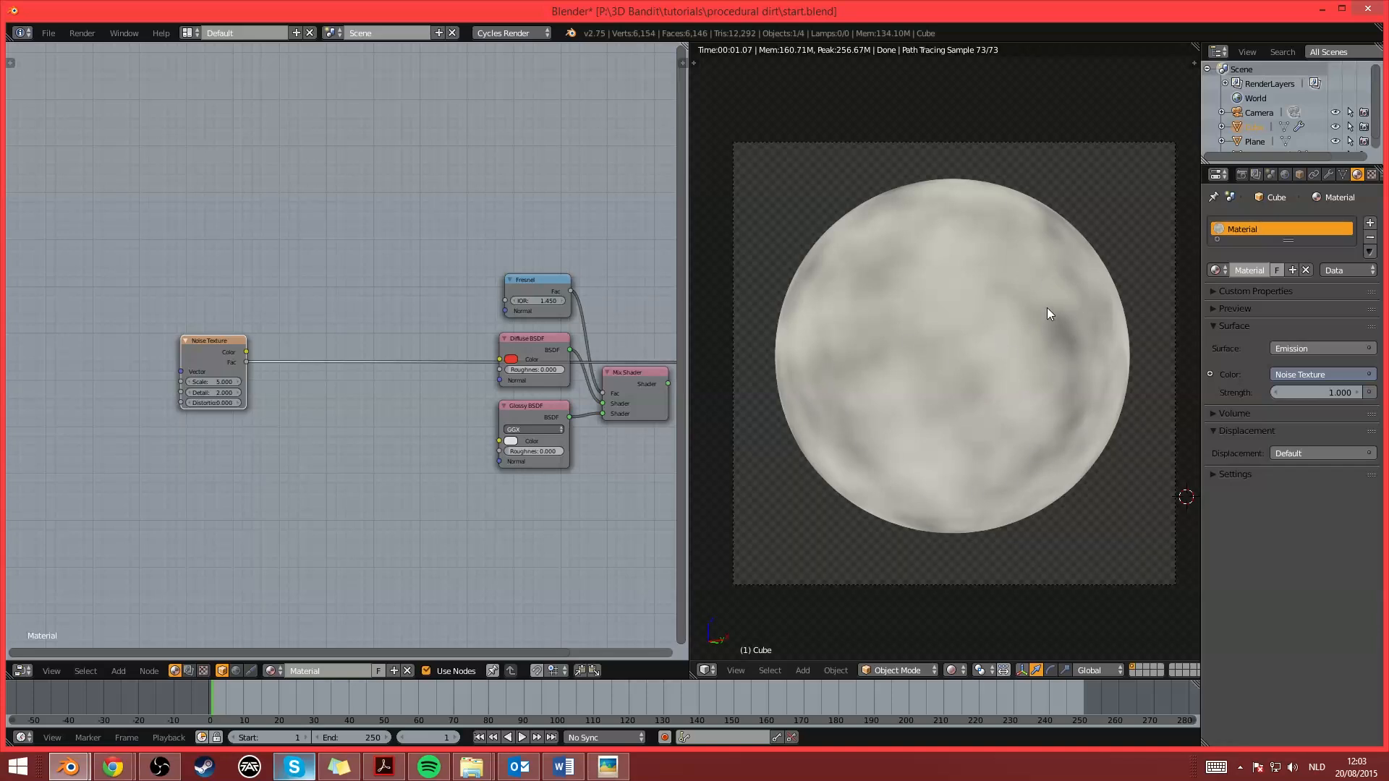
mouse_move(1095, 330)
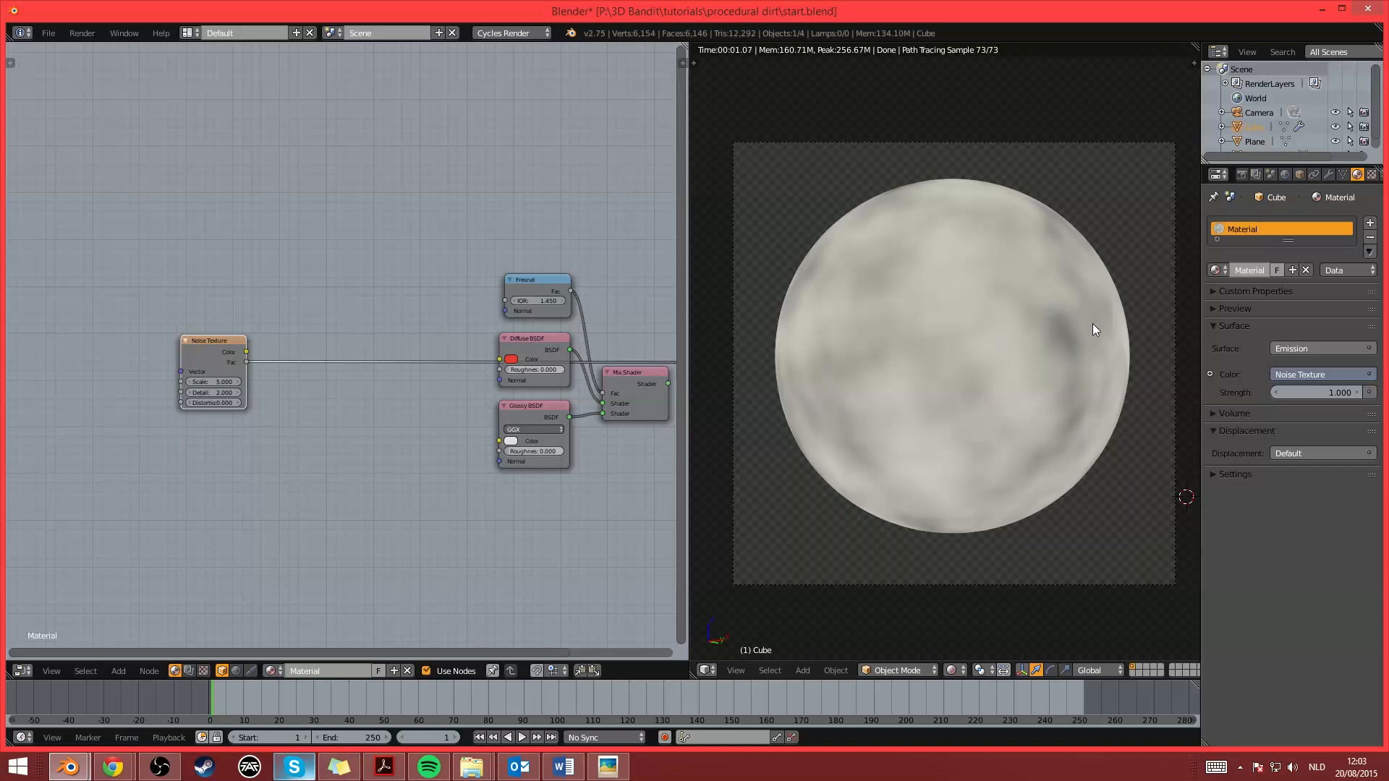
mouse_move(1040, 453)
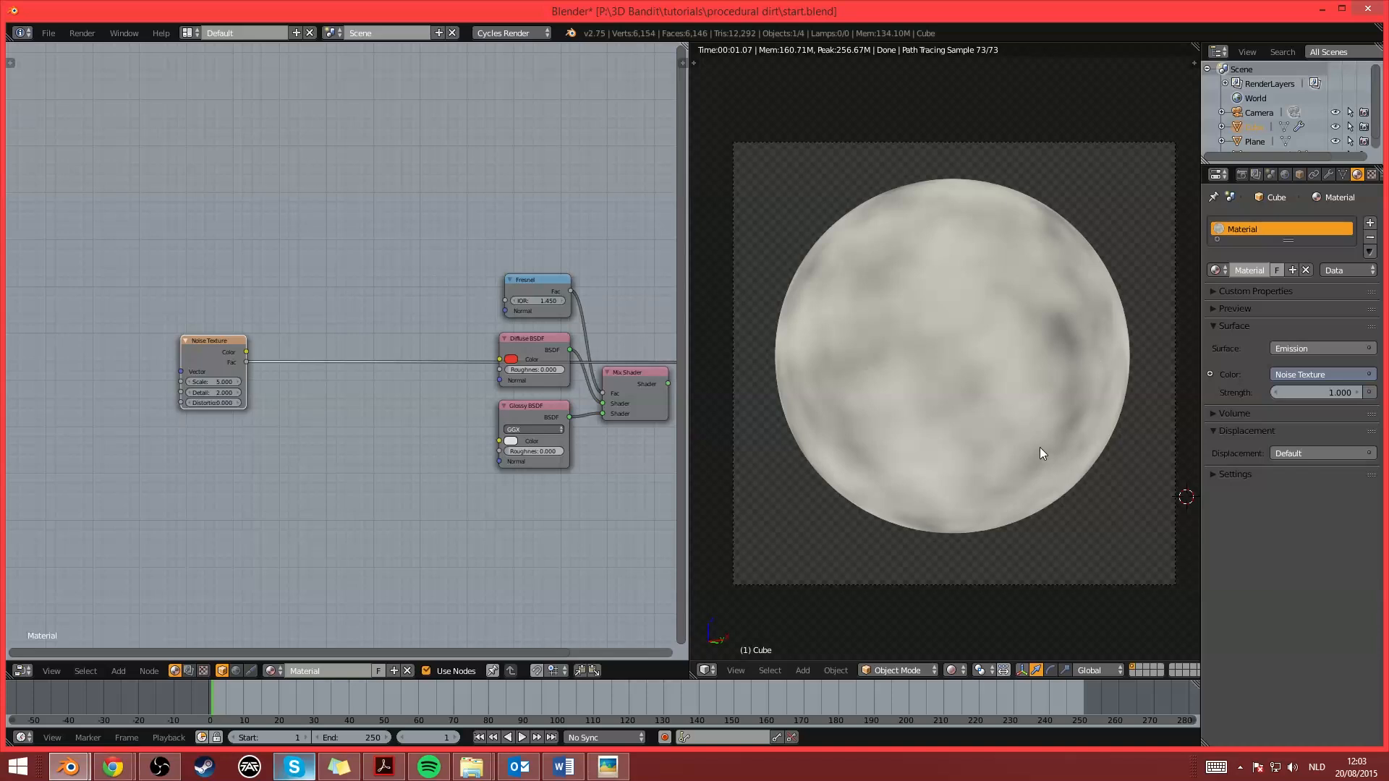
mouse_move(1075, 392)
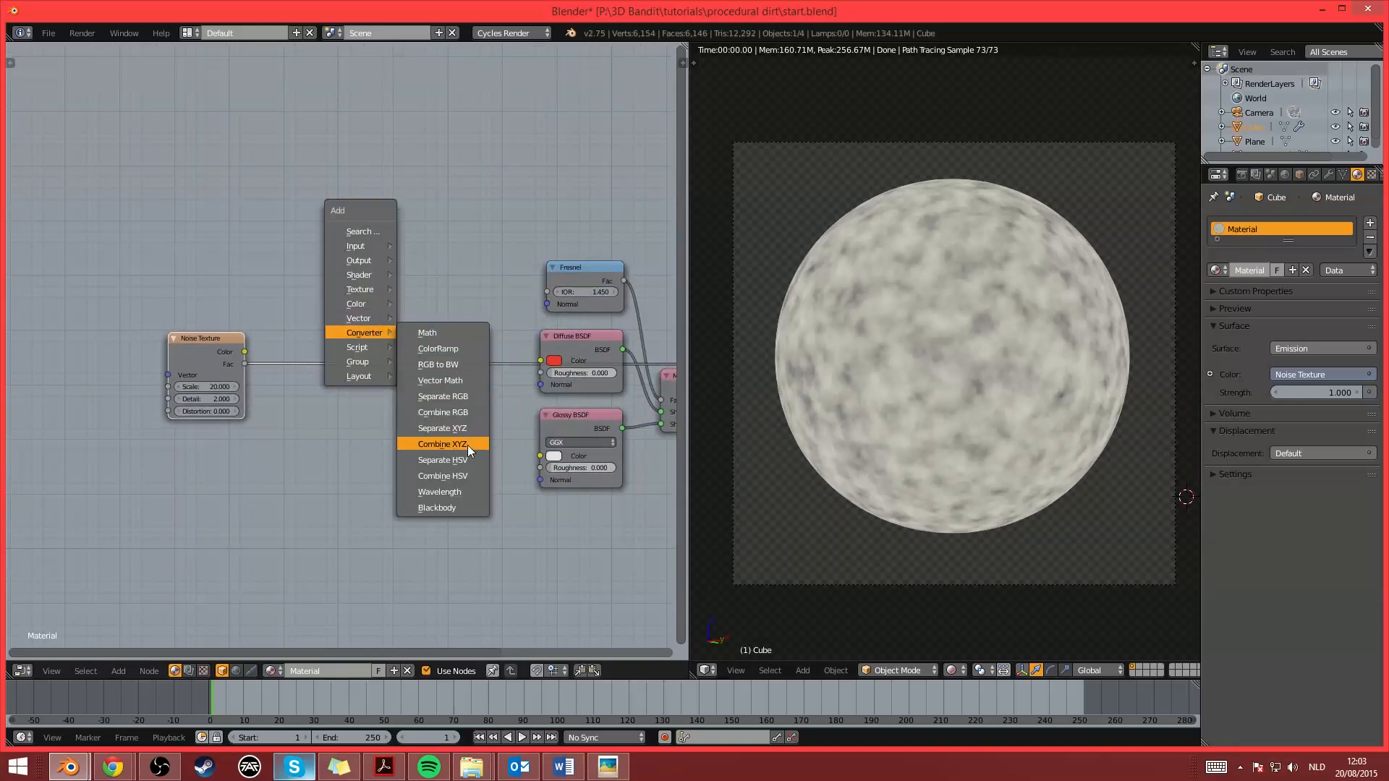
Add a Separate HSV node on the noise colour (scale 20) and preview its hue output
click(443, 459)
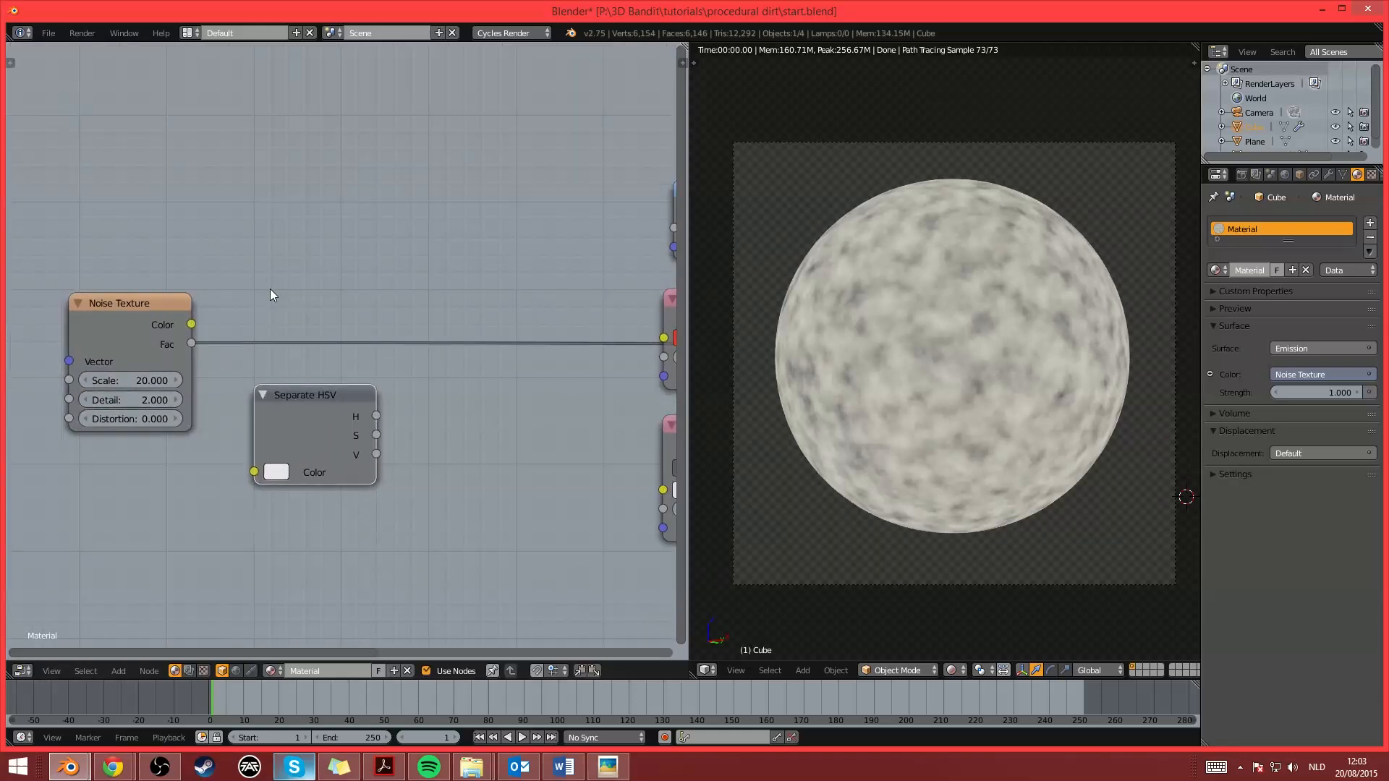
mouse_move(405, 421)
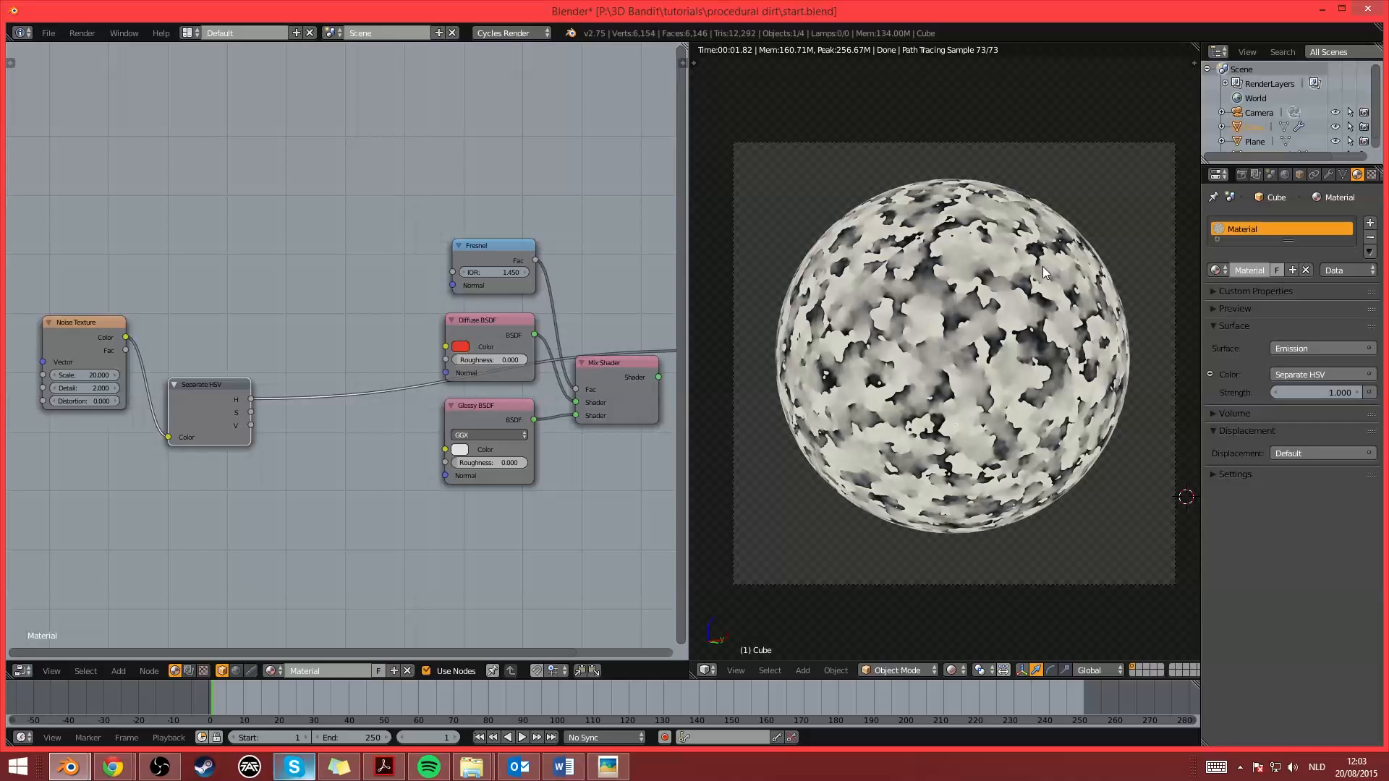
scroll(up, 3)
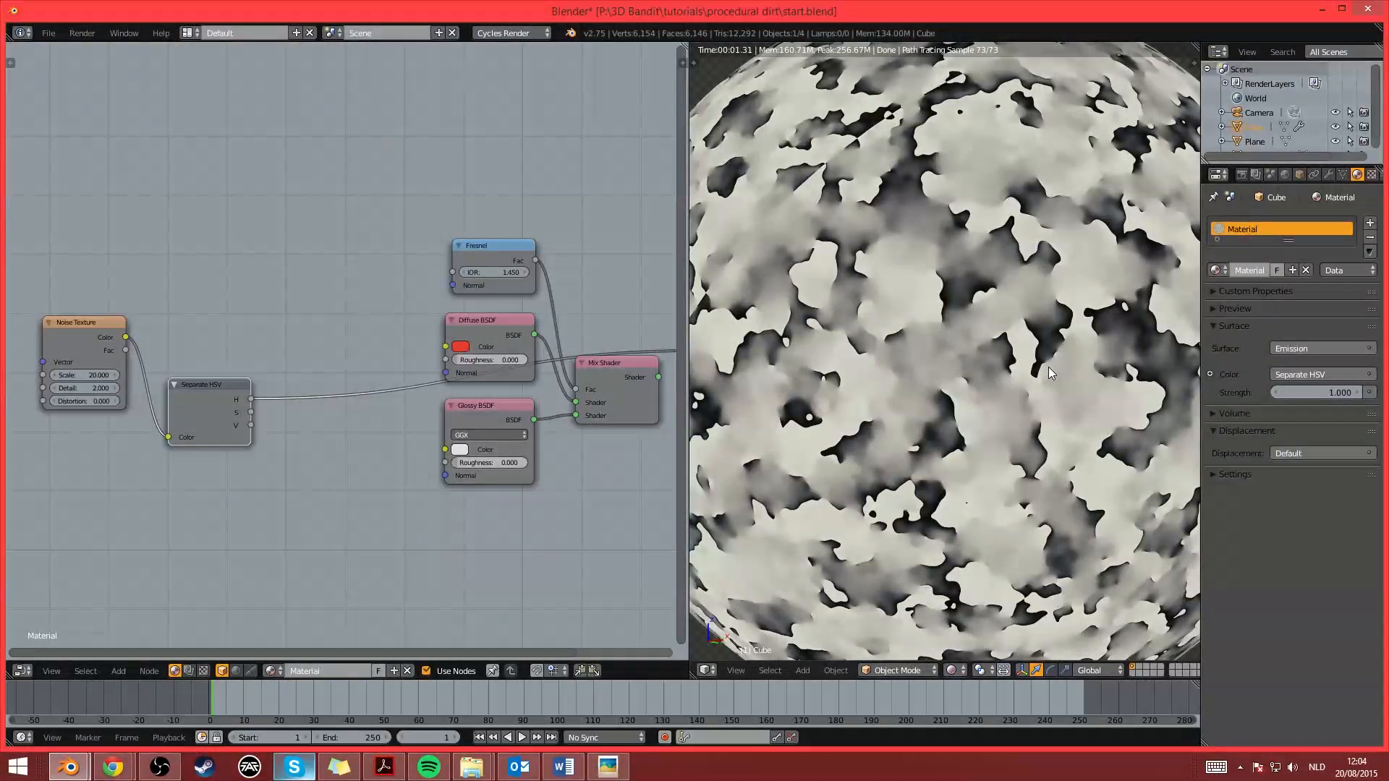
mouse_move(1018, 333)
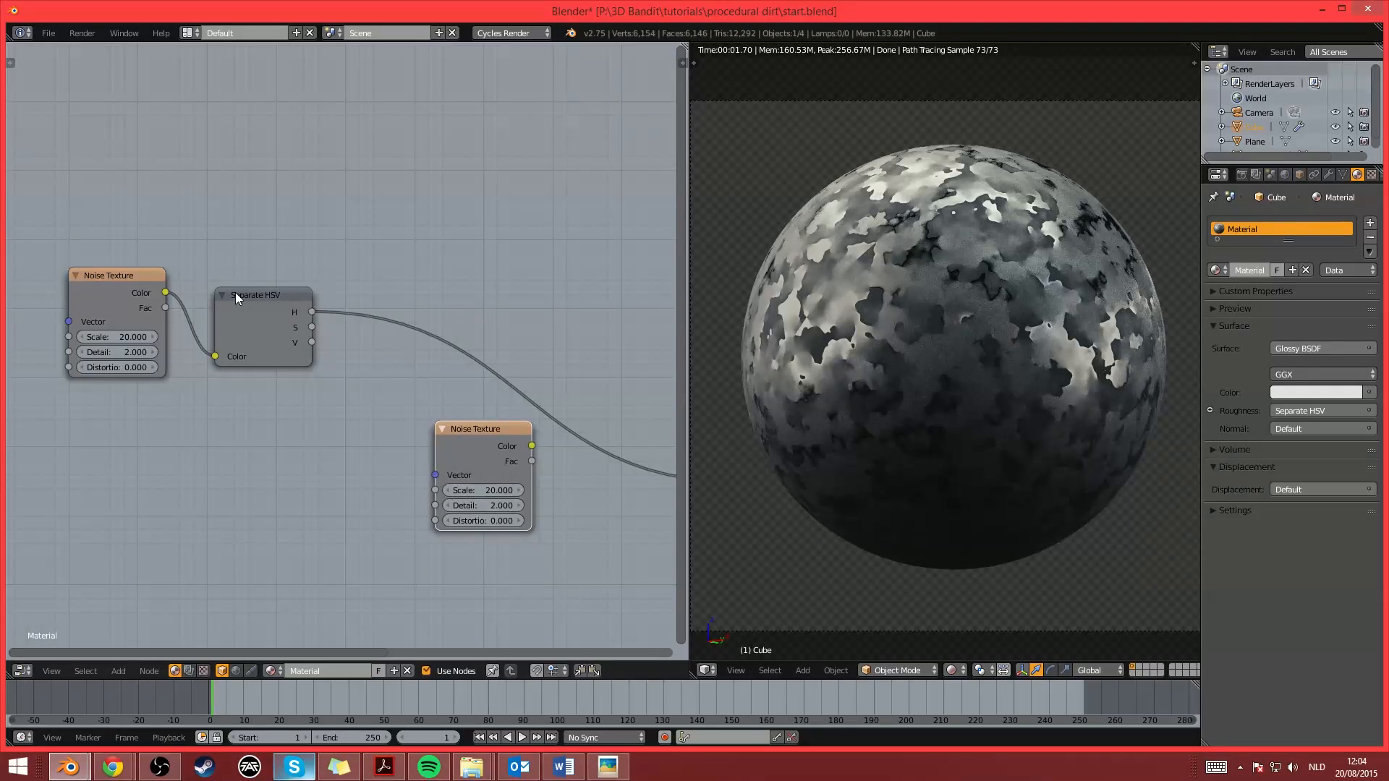
mouse_move(270, 285)
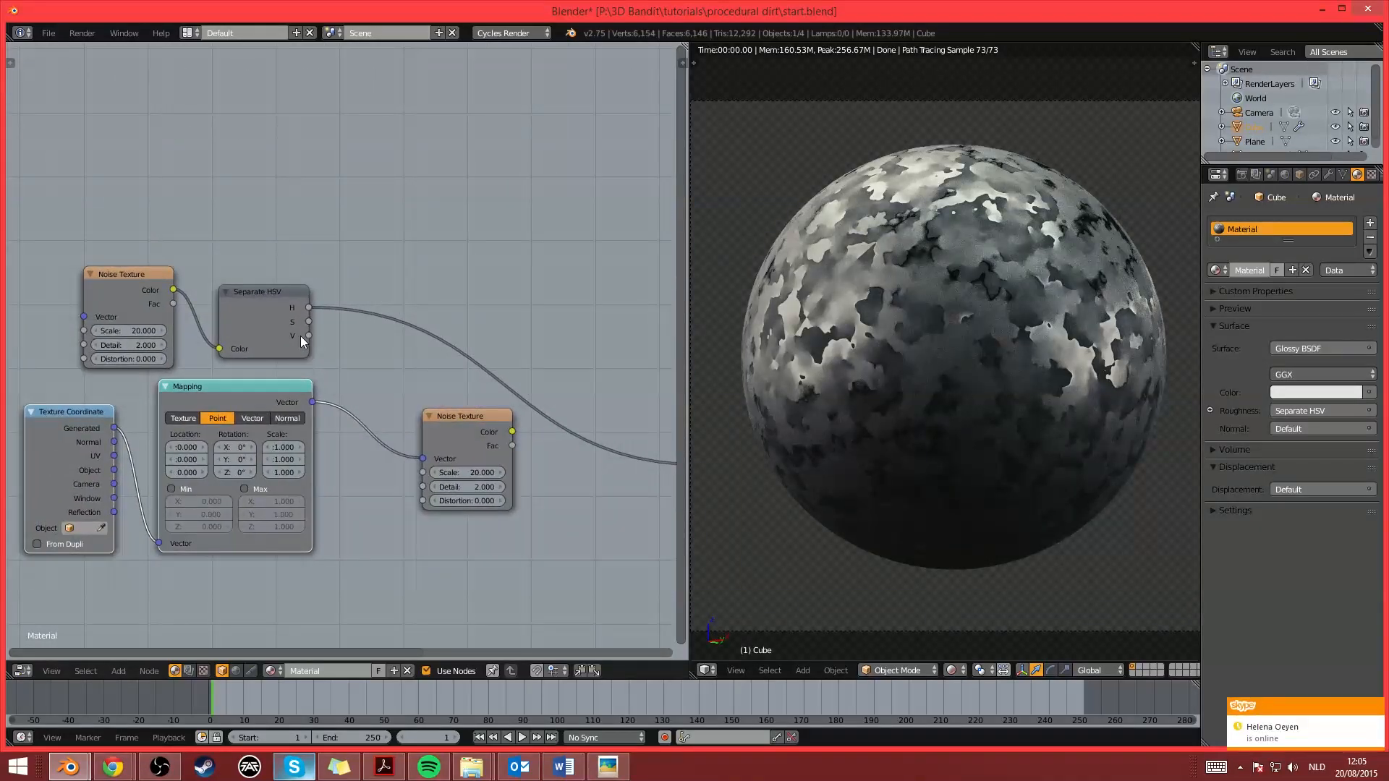
mouse_move(247, 367)
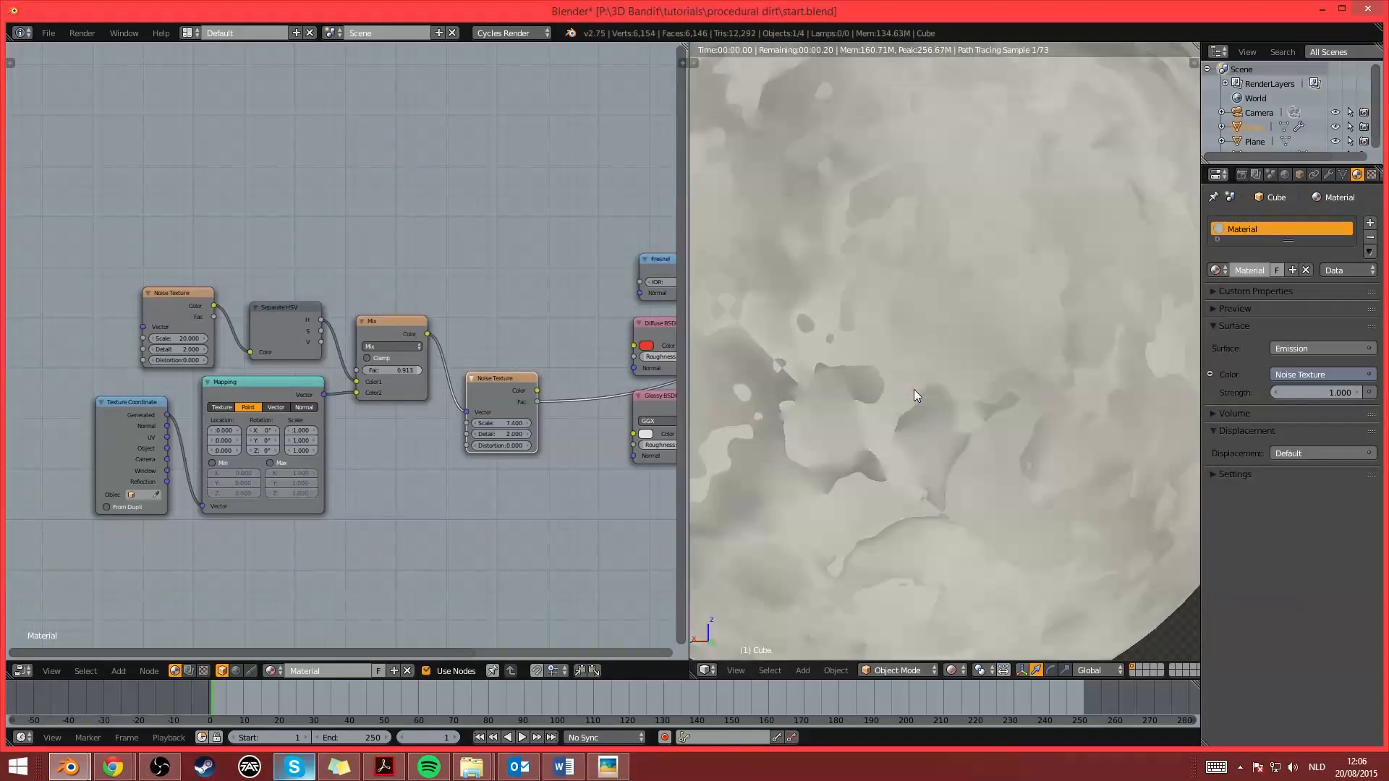
mouse_move(855, 423)
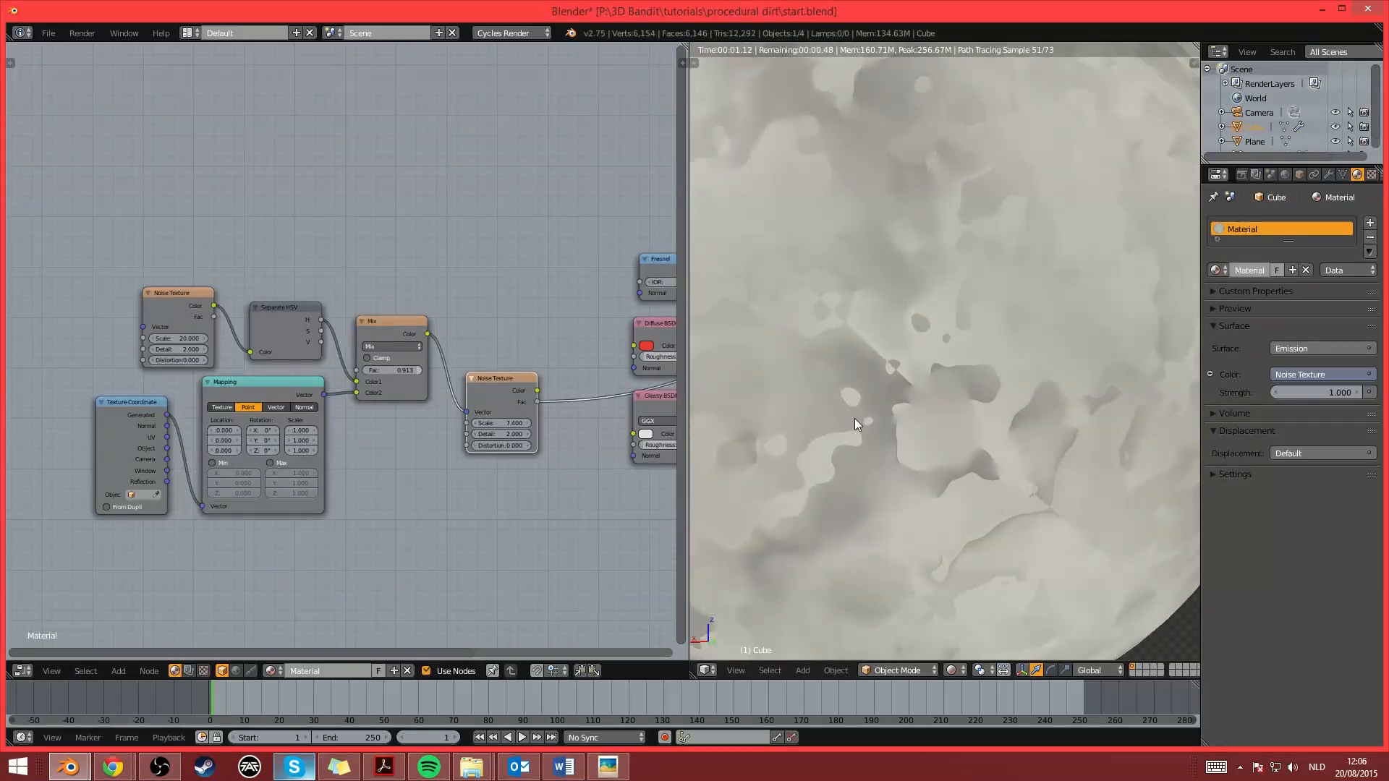
mouse_move(864, 464)
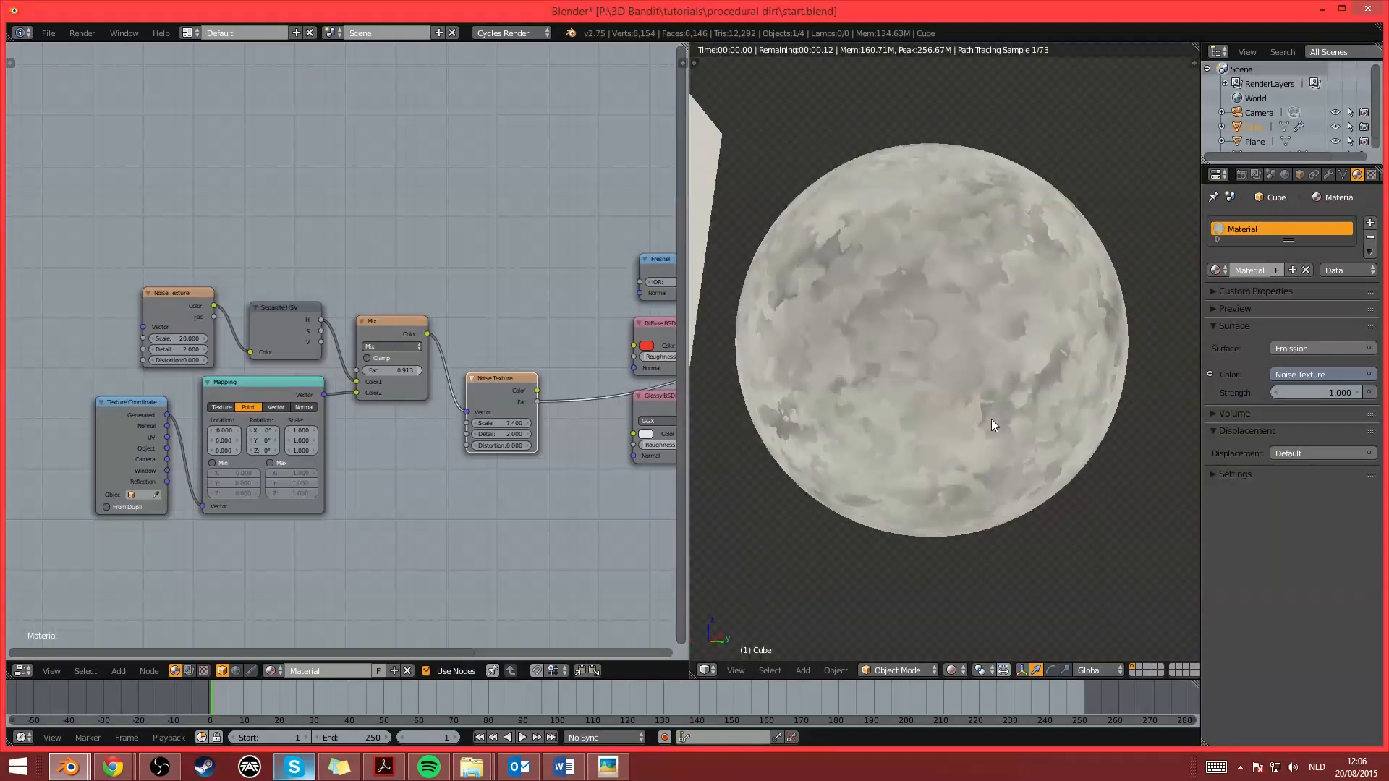
mouse_move(753, 286)
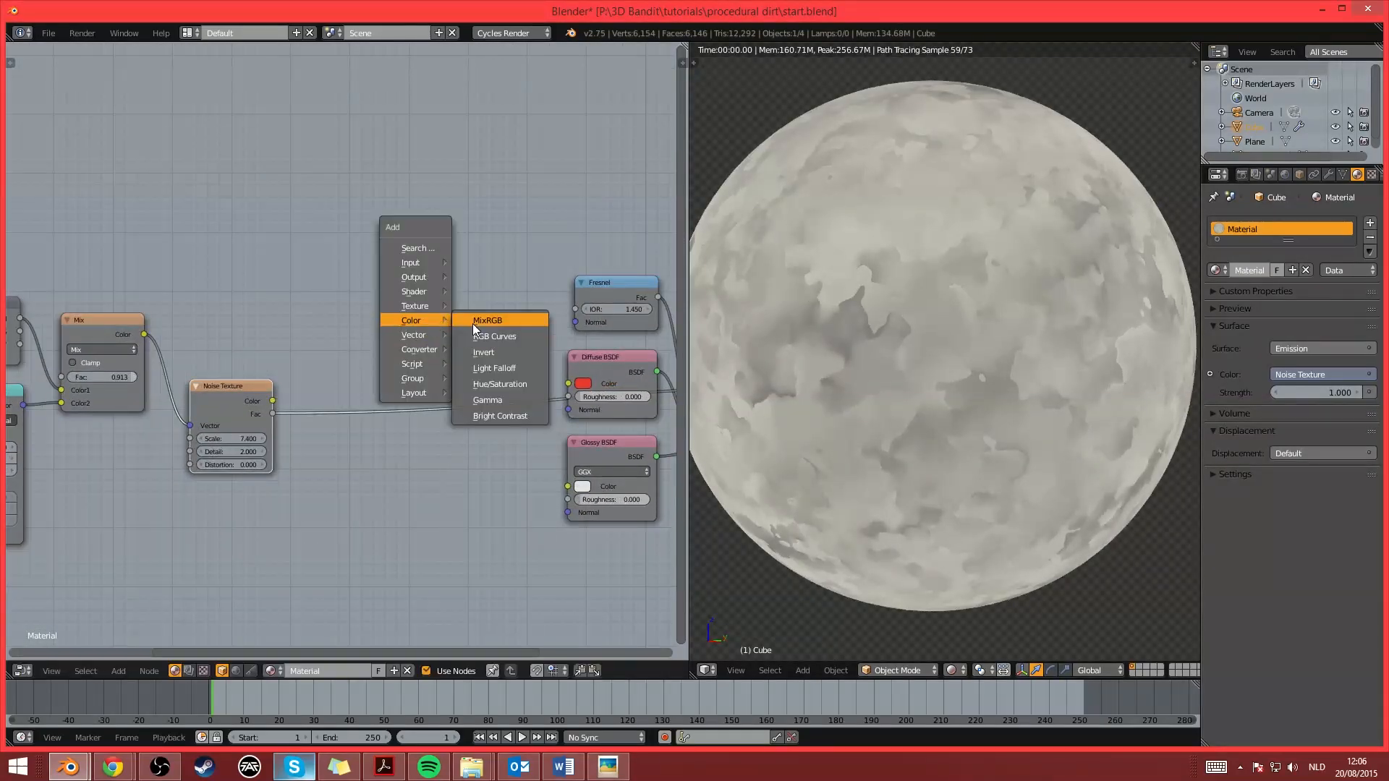
Add a MixRGB node fed by the second noise's factor
click(488, 320)
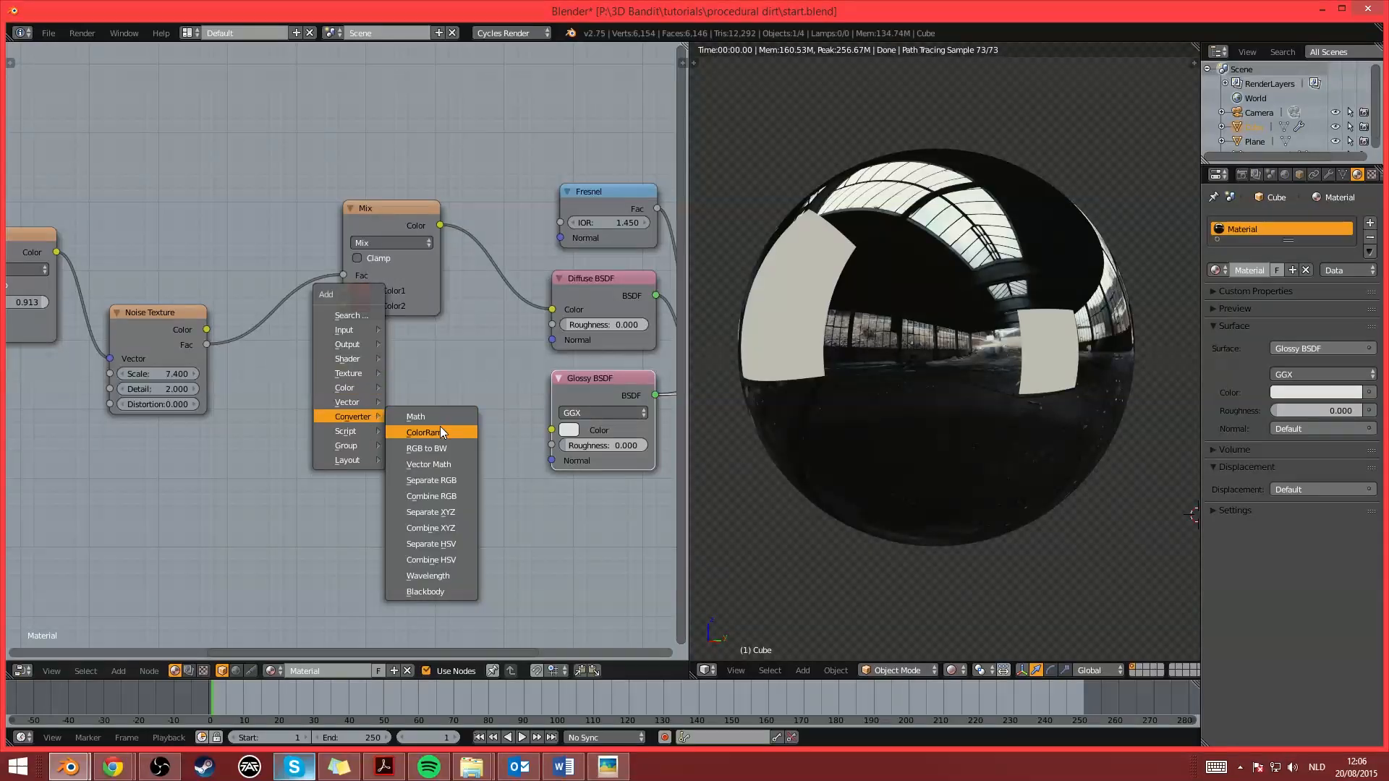
Add a ColorRamp from the noise Fac into Glossy Roughness, with a near-black stop, previewing the glossy shader
click(425, 433)
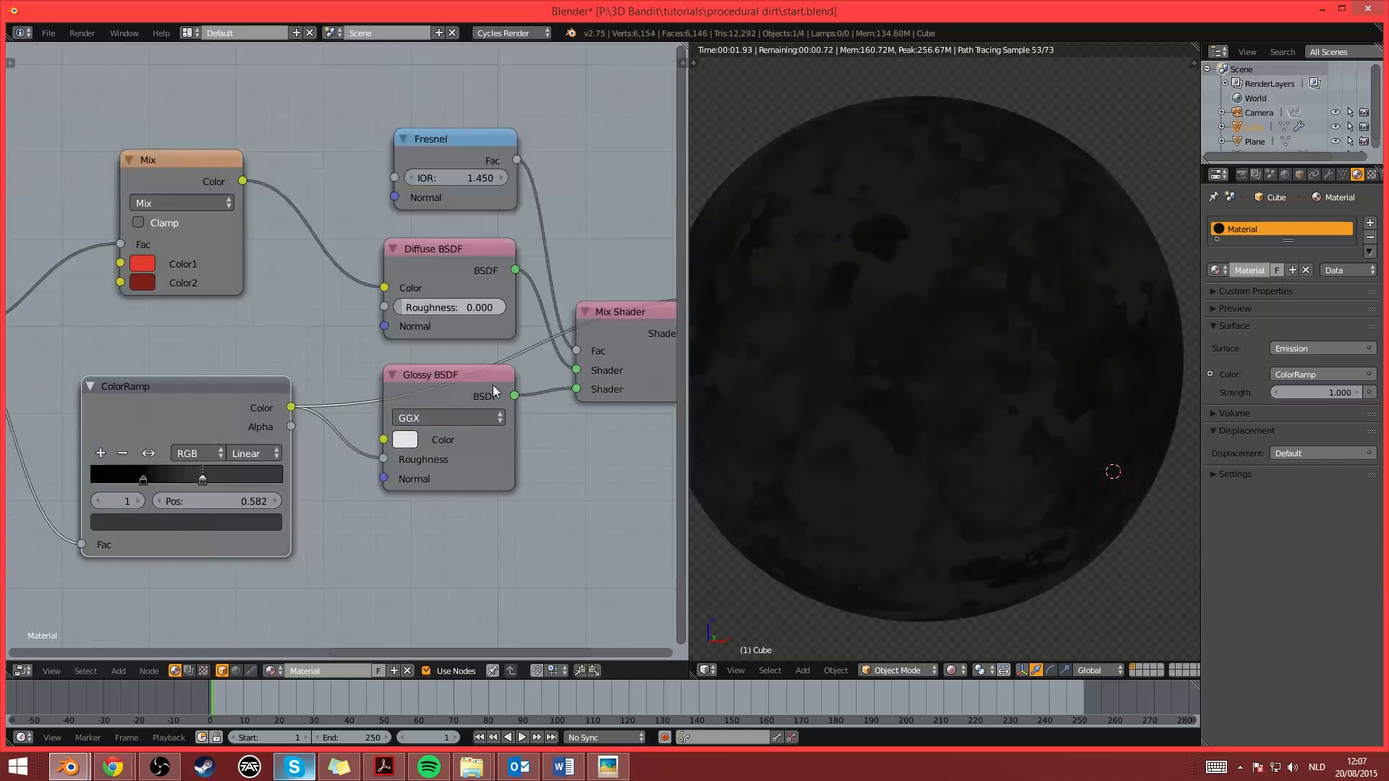
click(447, 373)
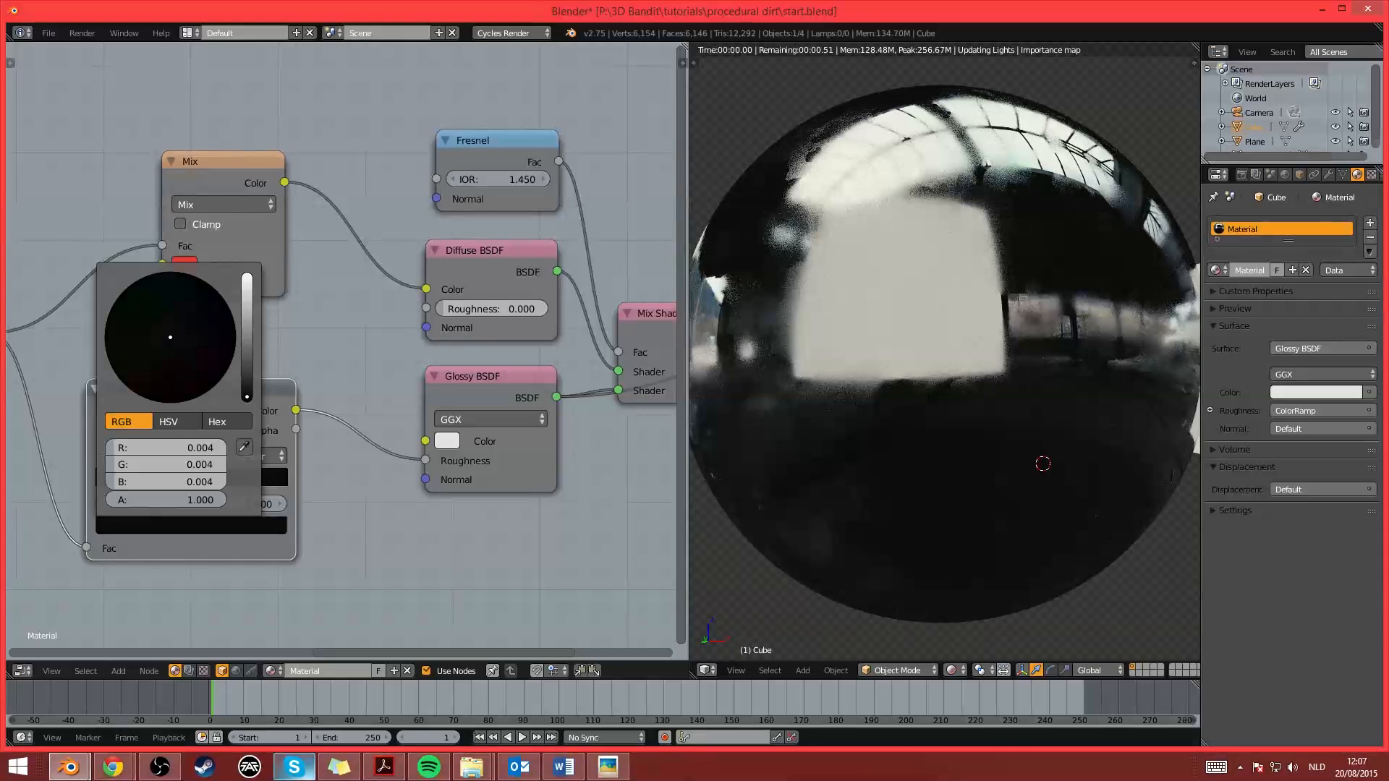
click(434, 509)
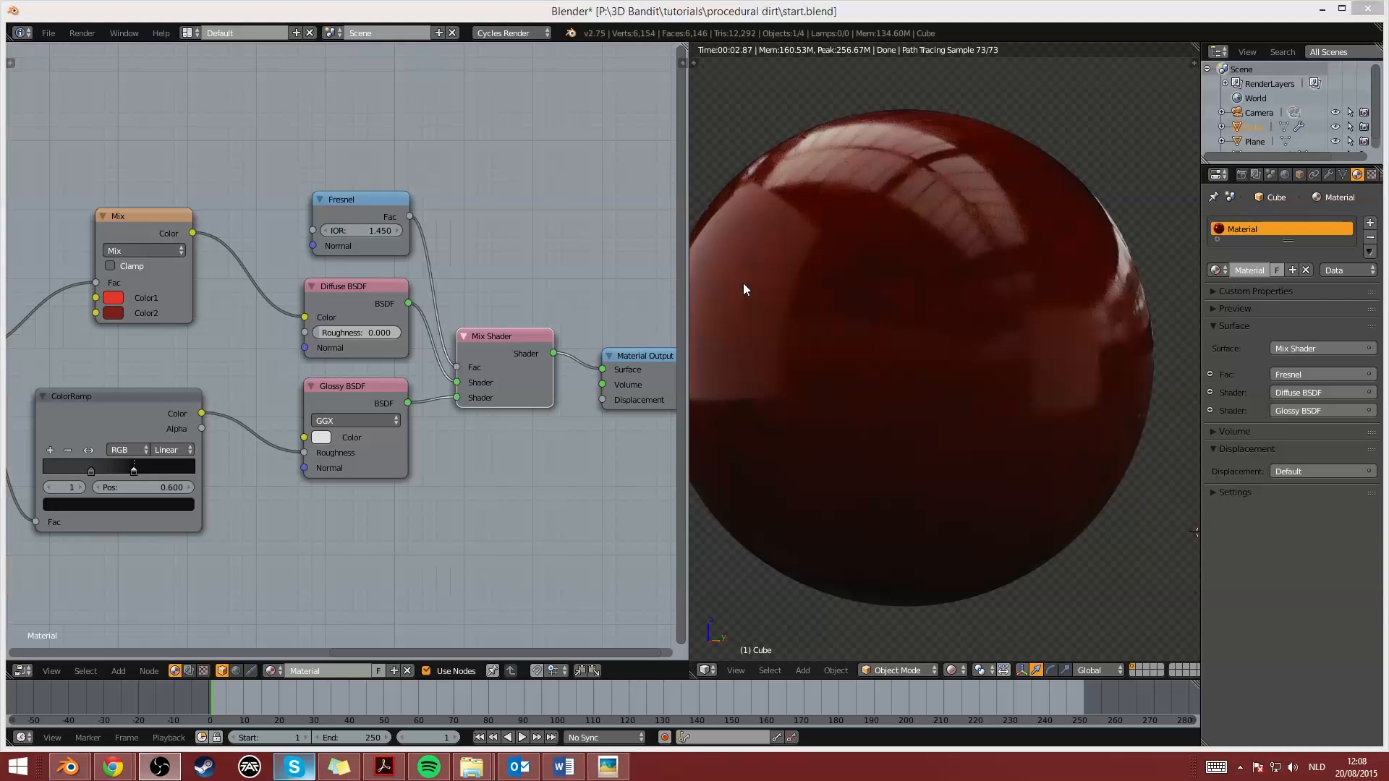
mouse_move(833, 414)
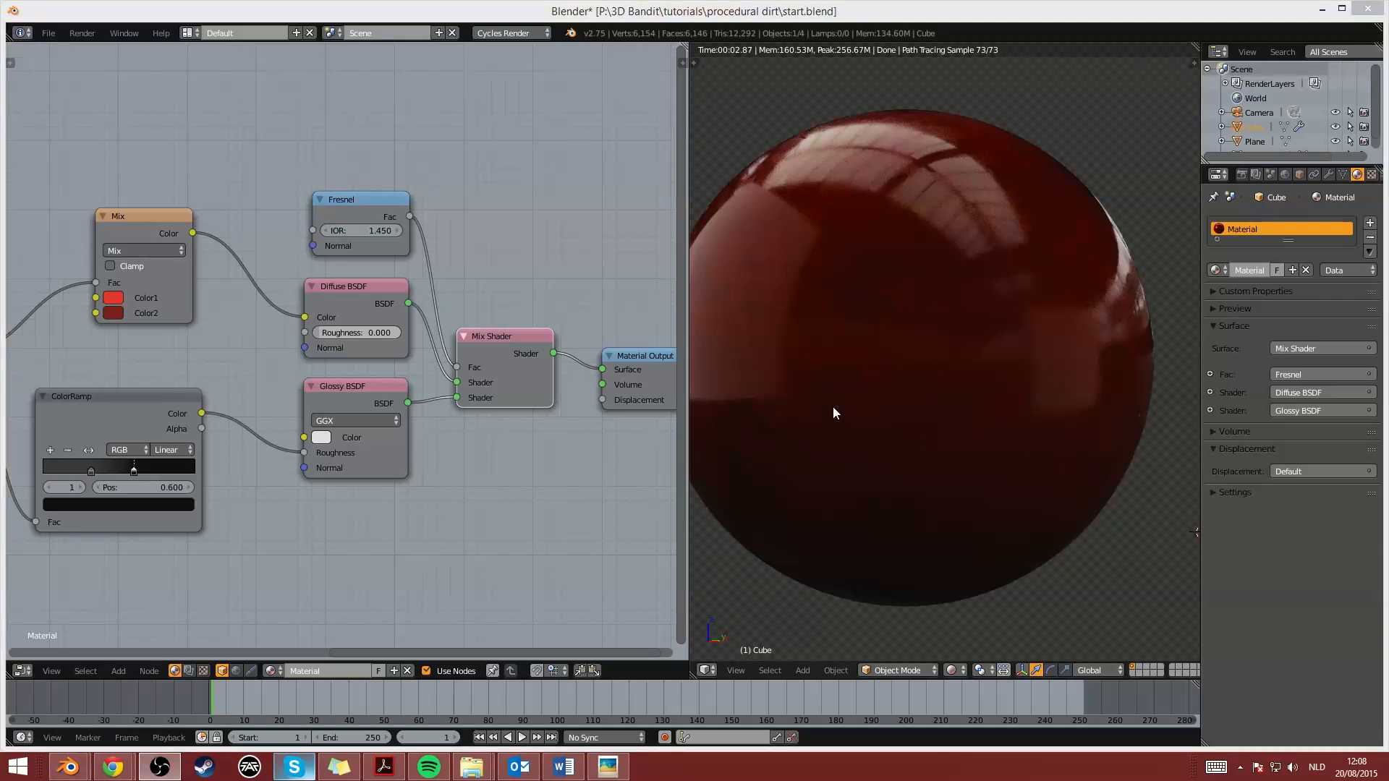
mouse_move(901, 365)
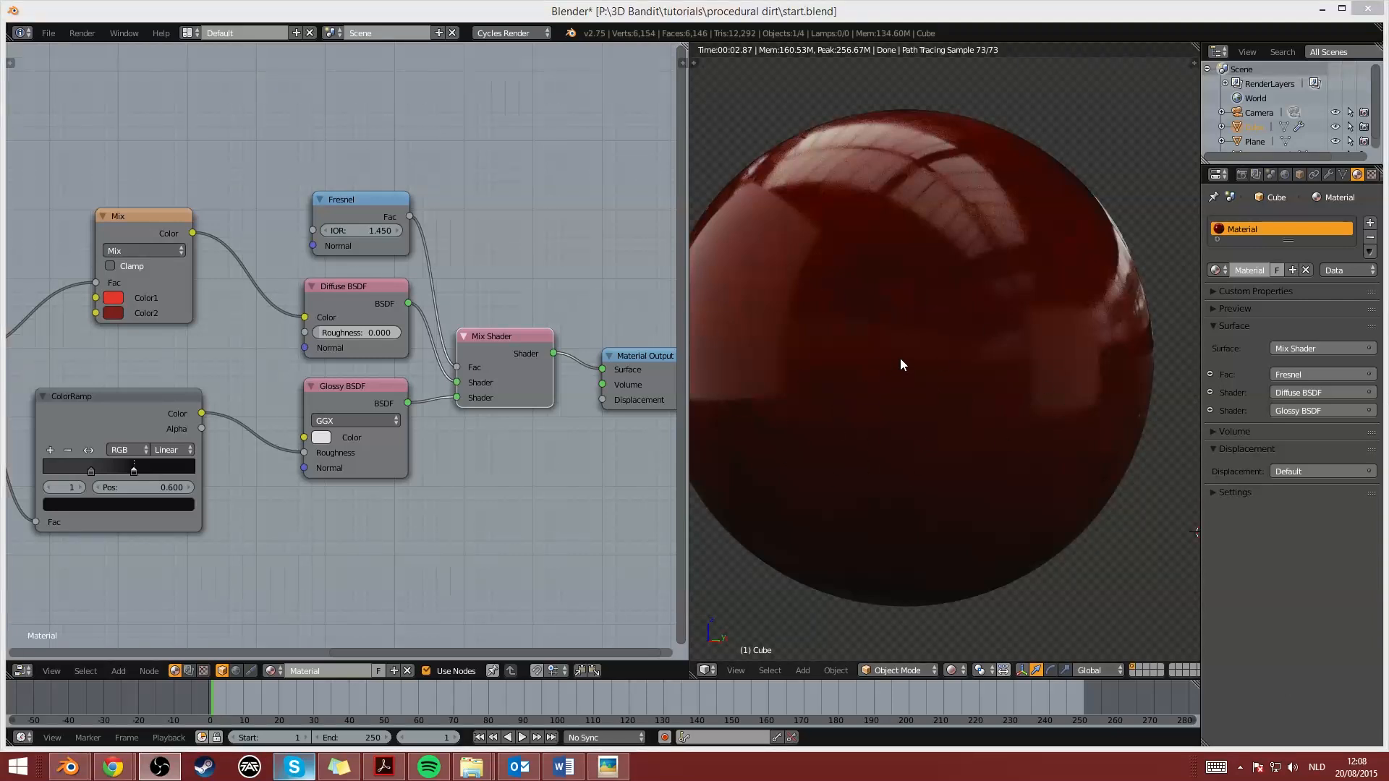
mouse_move(1146, 298)
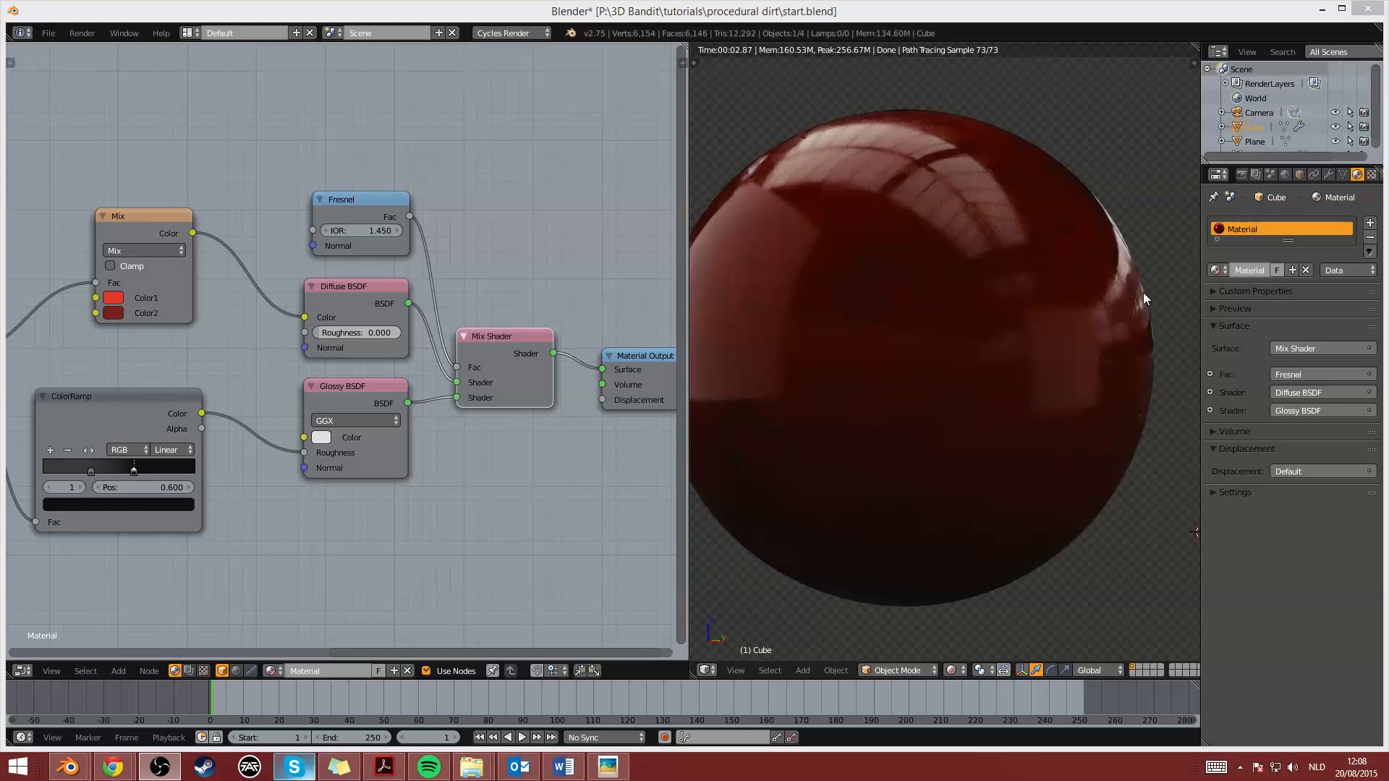
mouse_move(1114, 246)
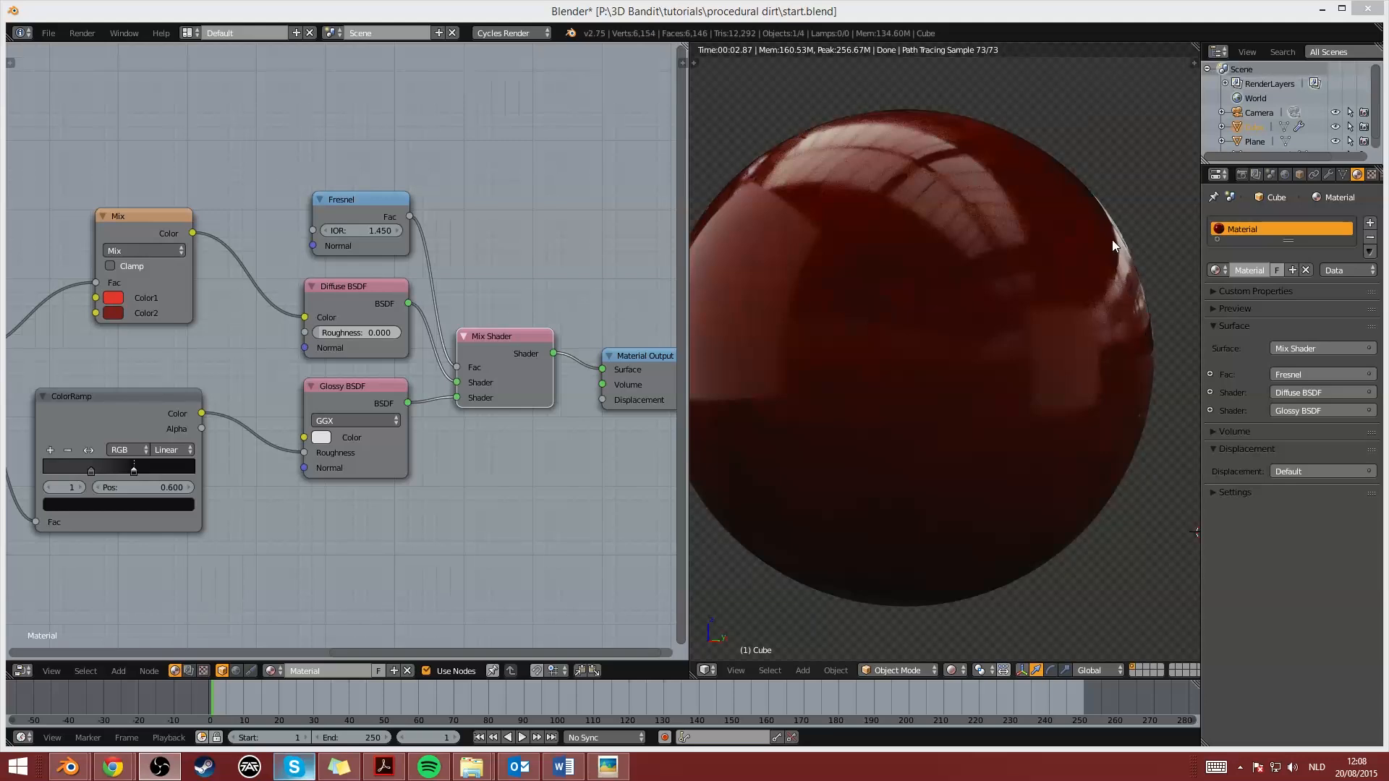
mouse_move(1143, 313)
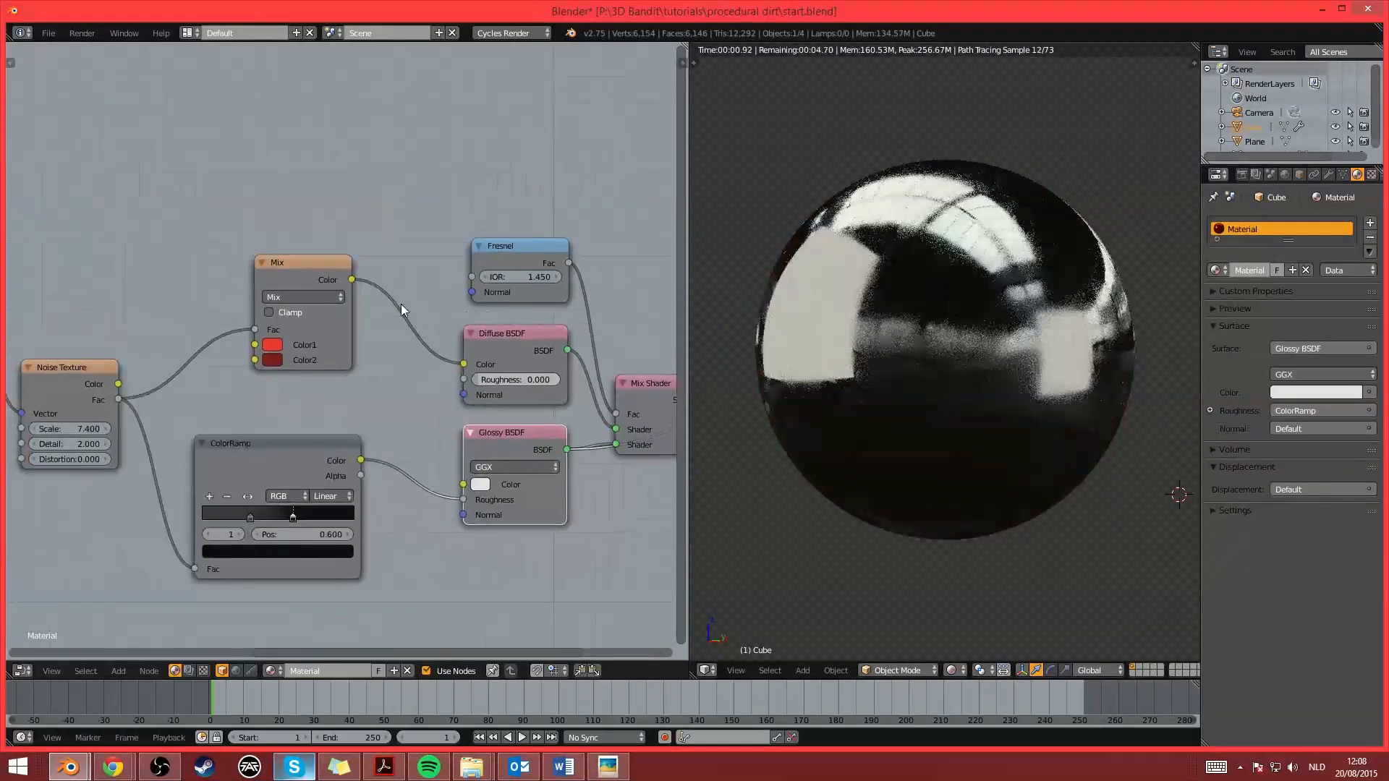
Wire a Bump node into the Fresnel normal and preview the Fresnel factor on the sphere
drag(278, 261, 242, 283)
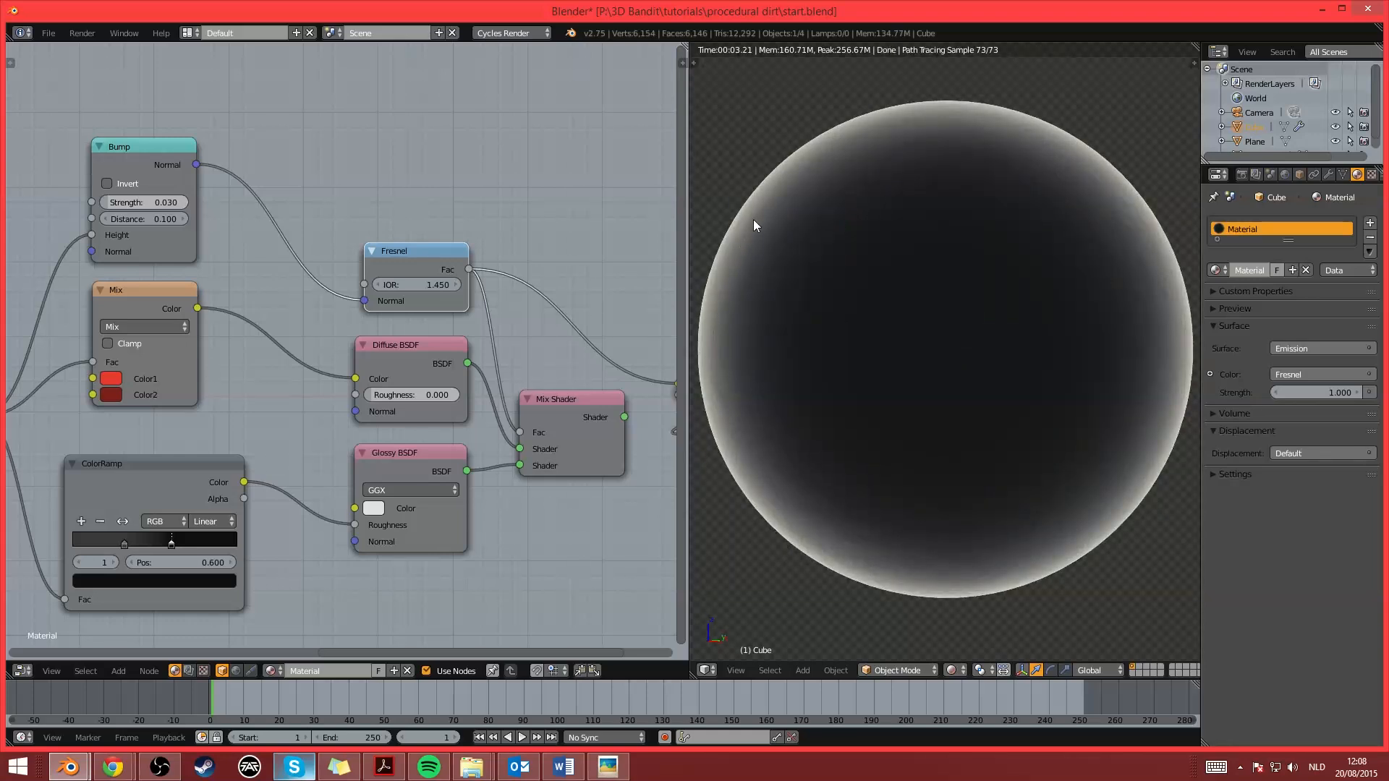
mouse_move(907, 214)
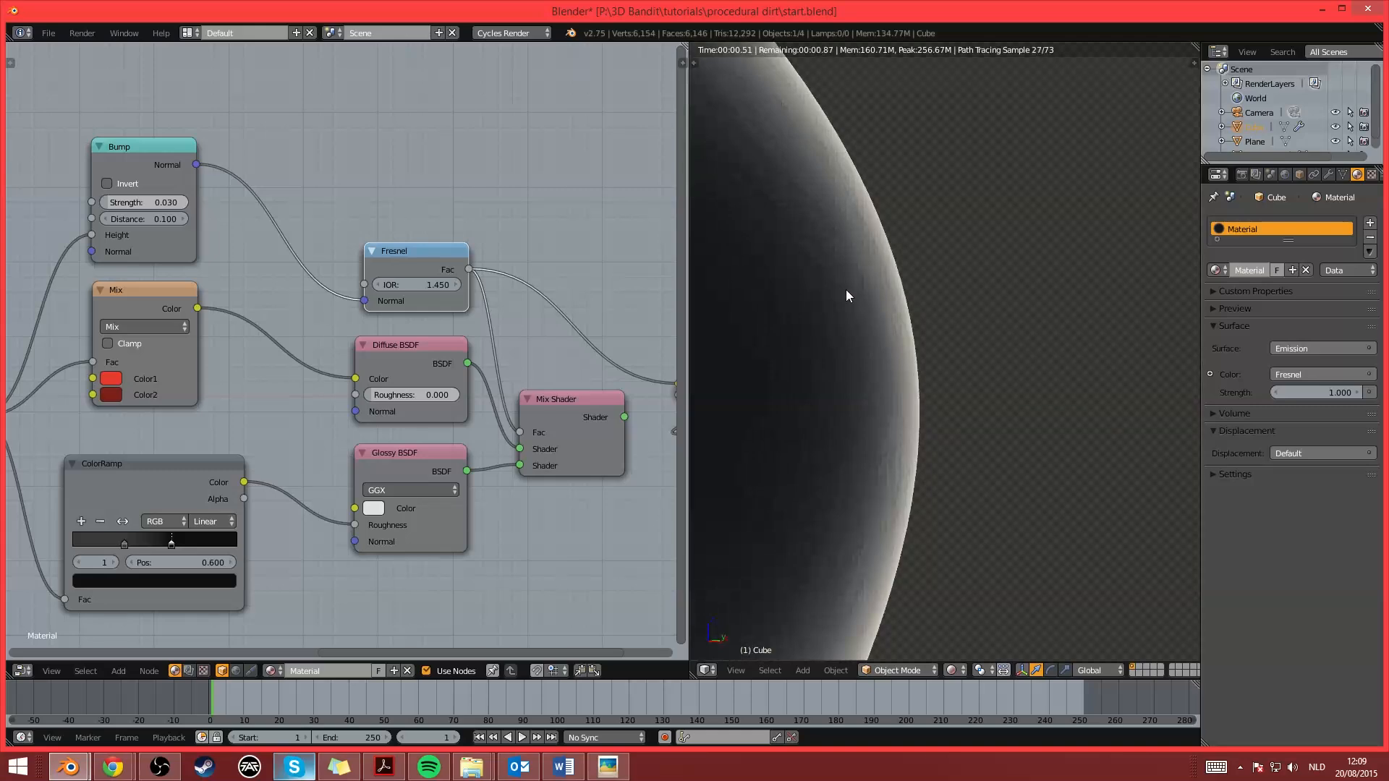
mouse_move(814, 215)
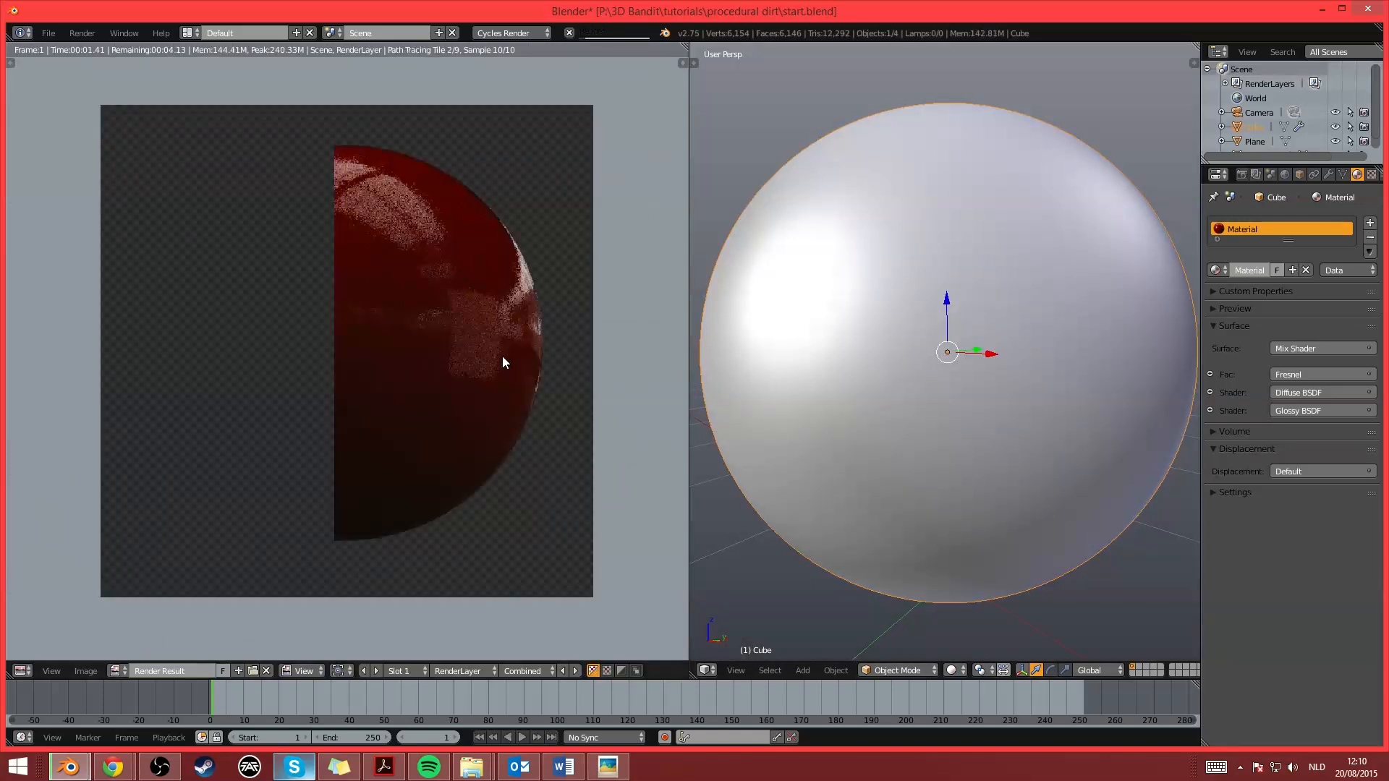
click(1218, 174)
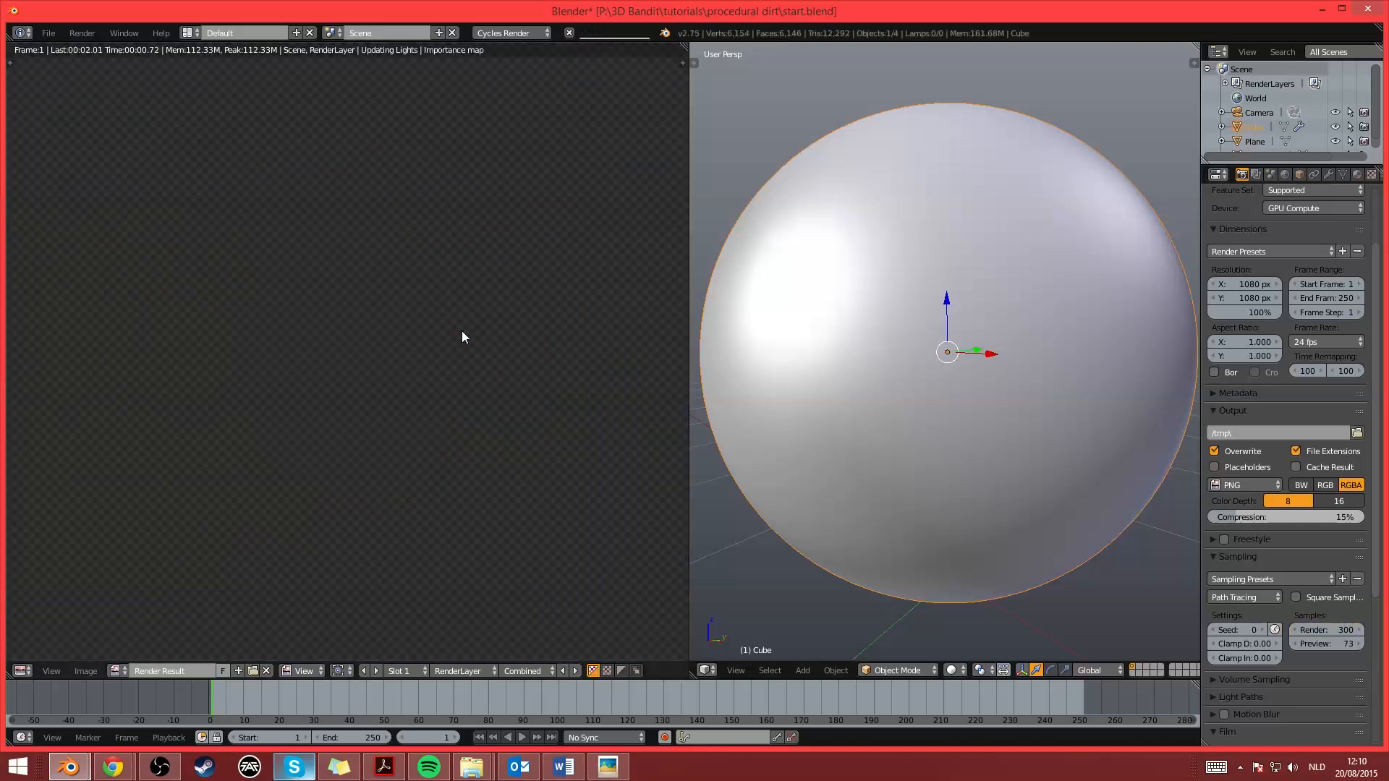
key(F12)
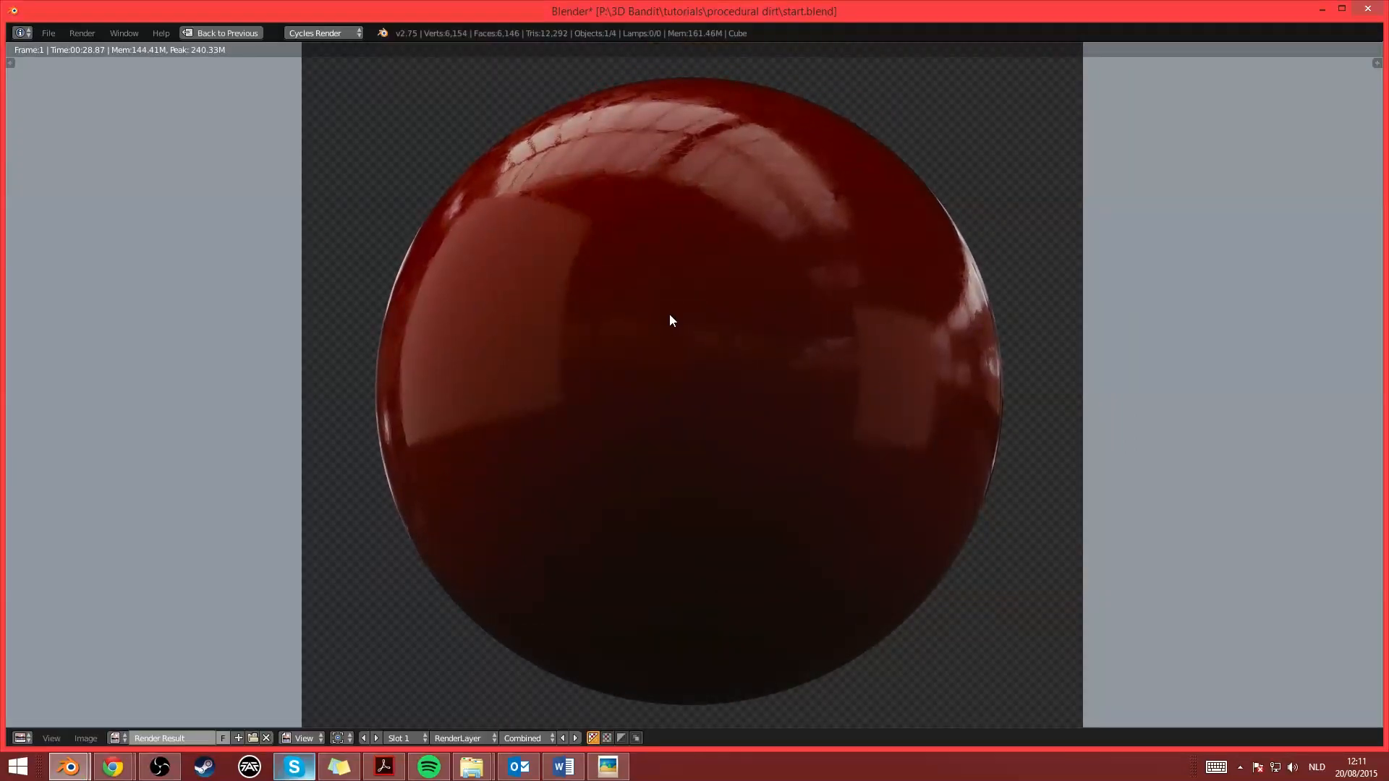
mouse_move(1190, 380)
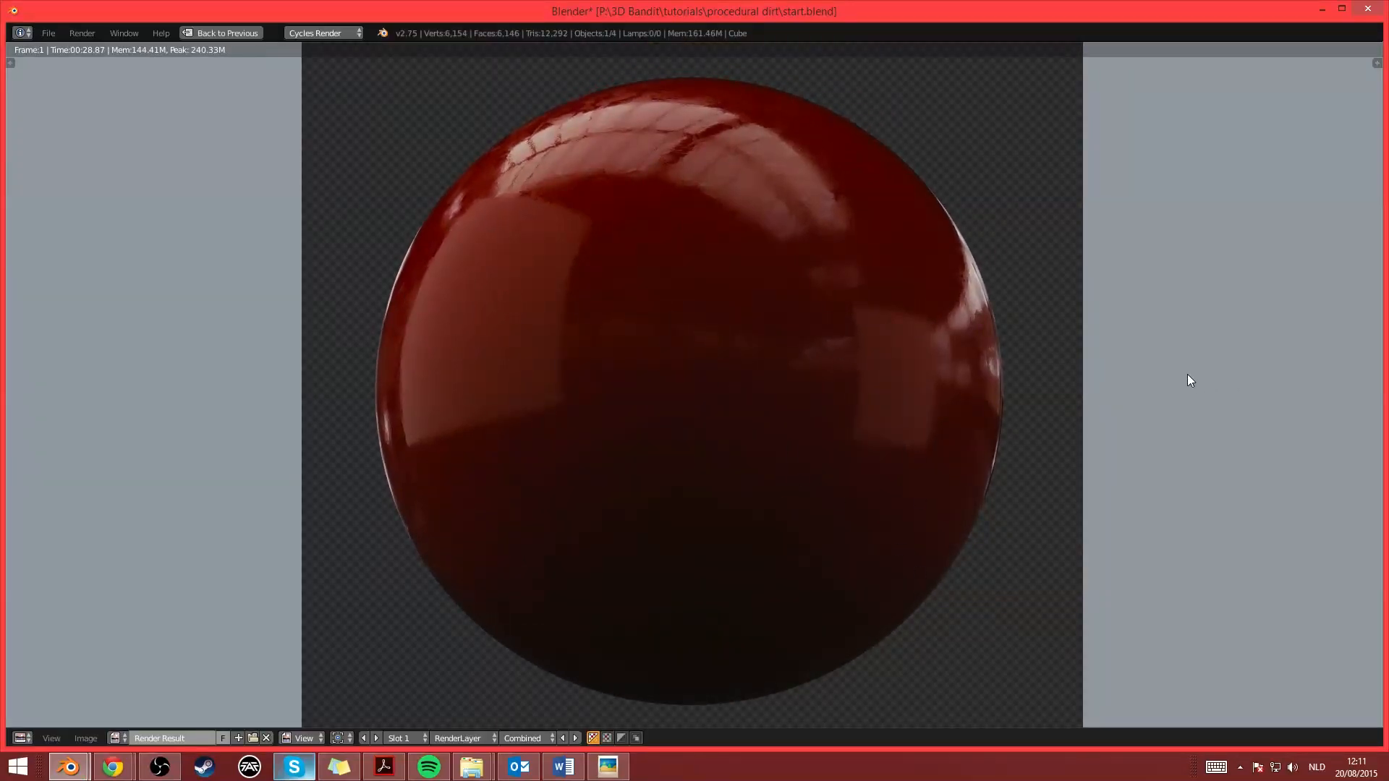
mouse_move(858, 366)
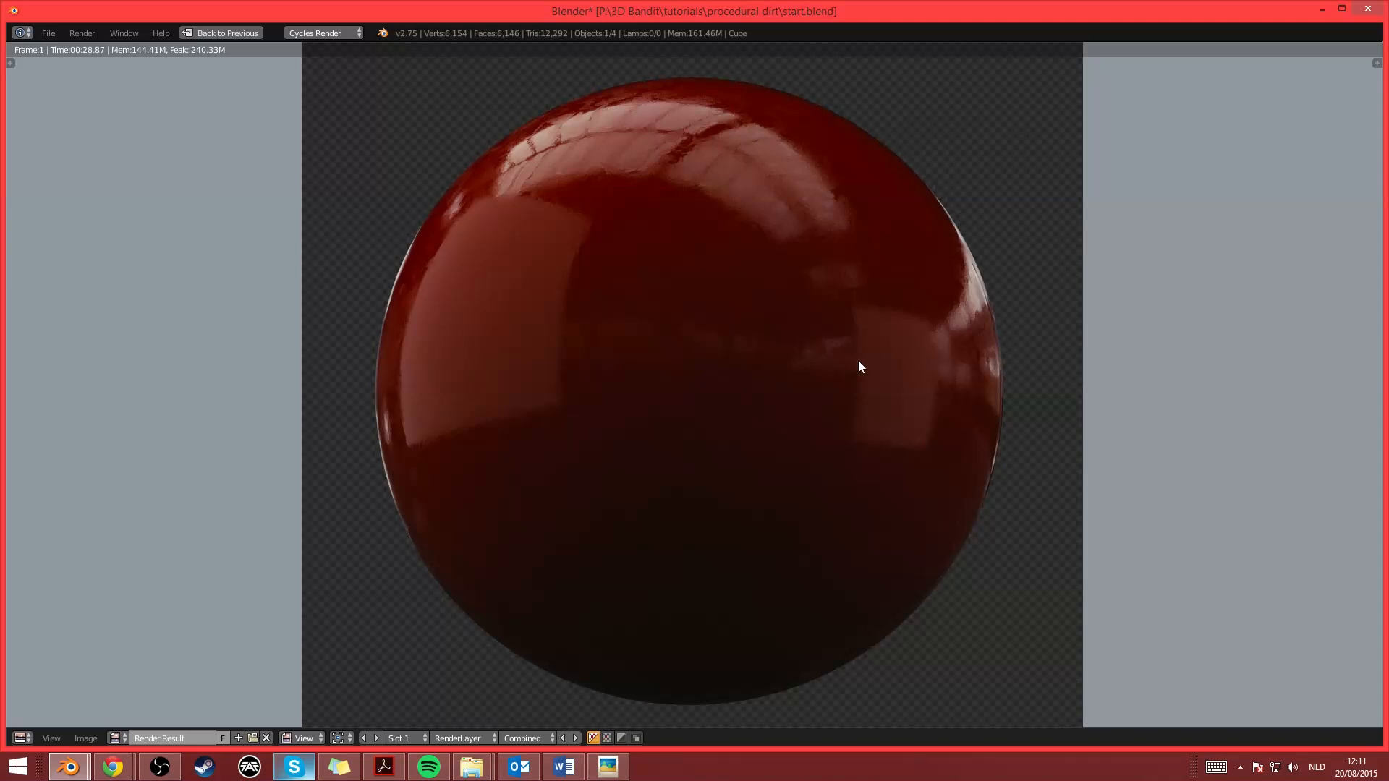
mouse_move(809, 396)
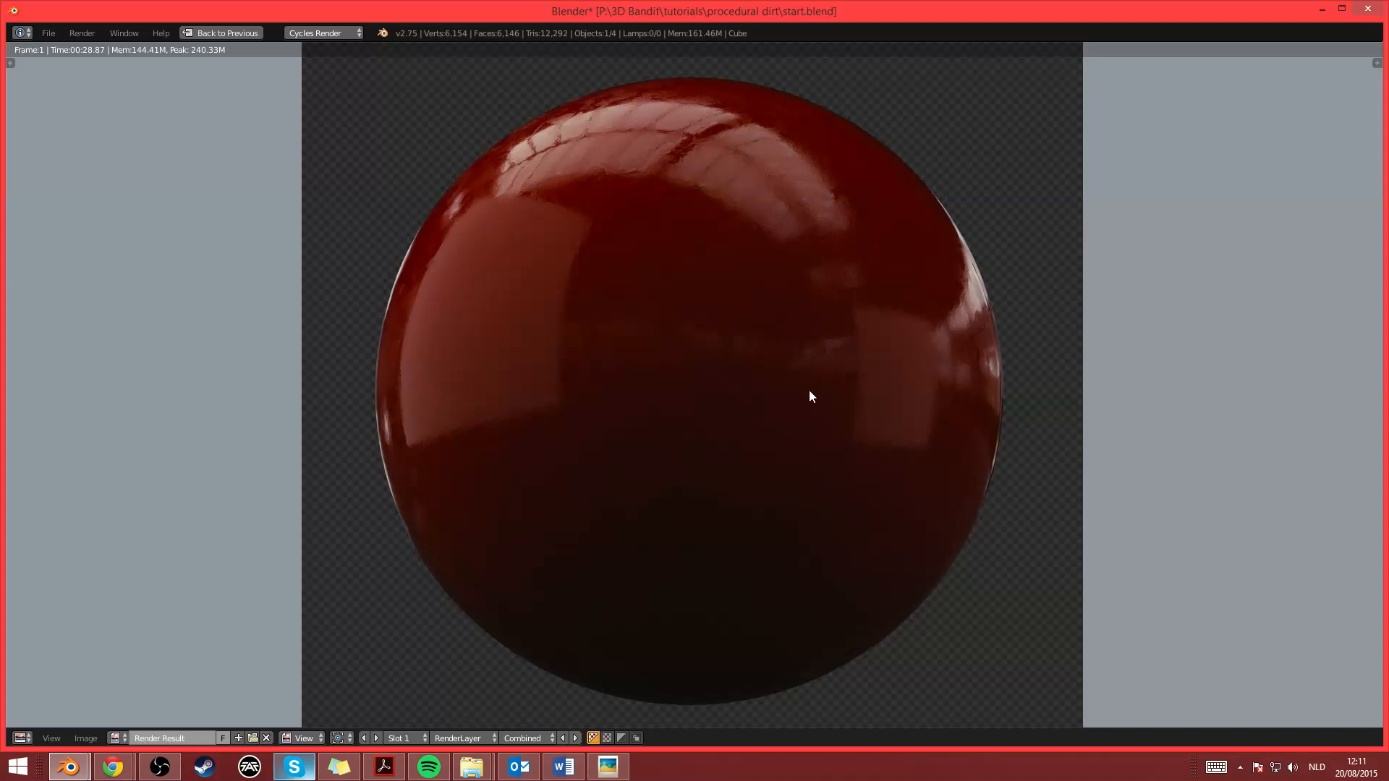
mouse_move(796, 386)
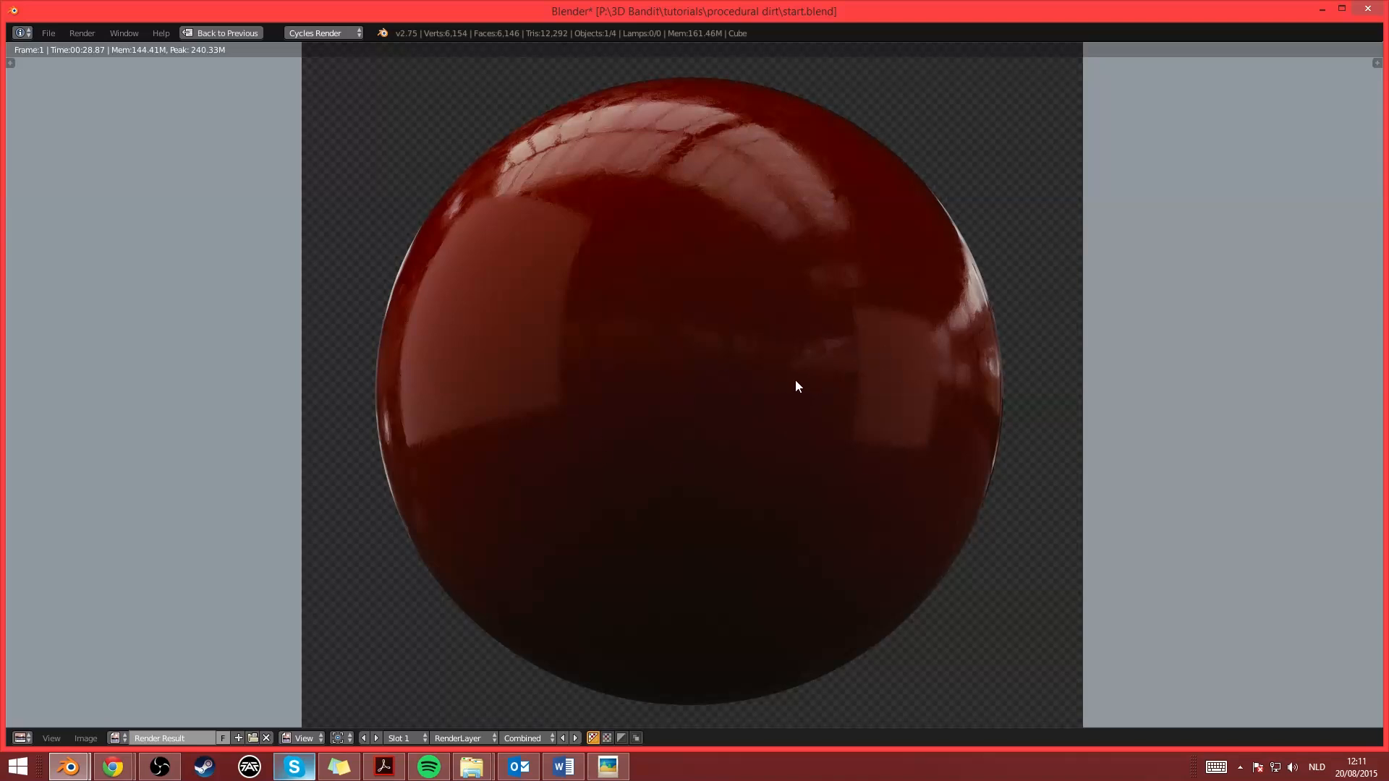
mouse_move(1064, 477)
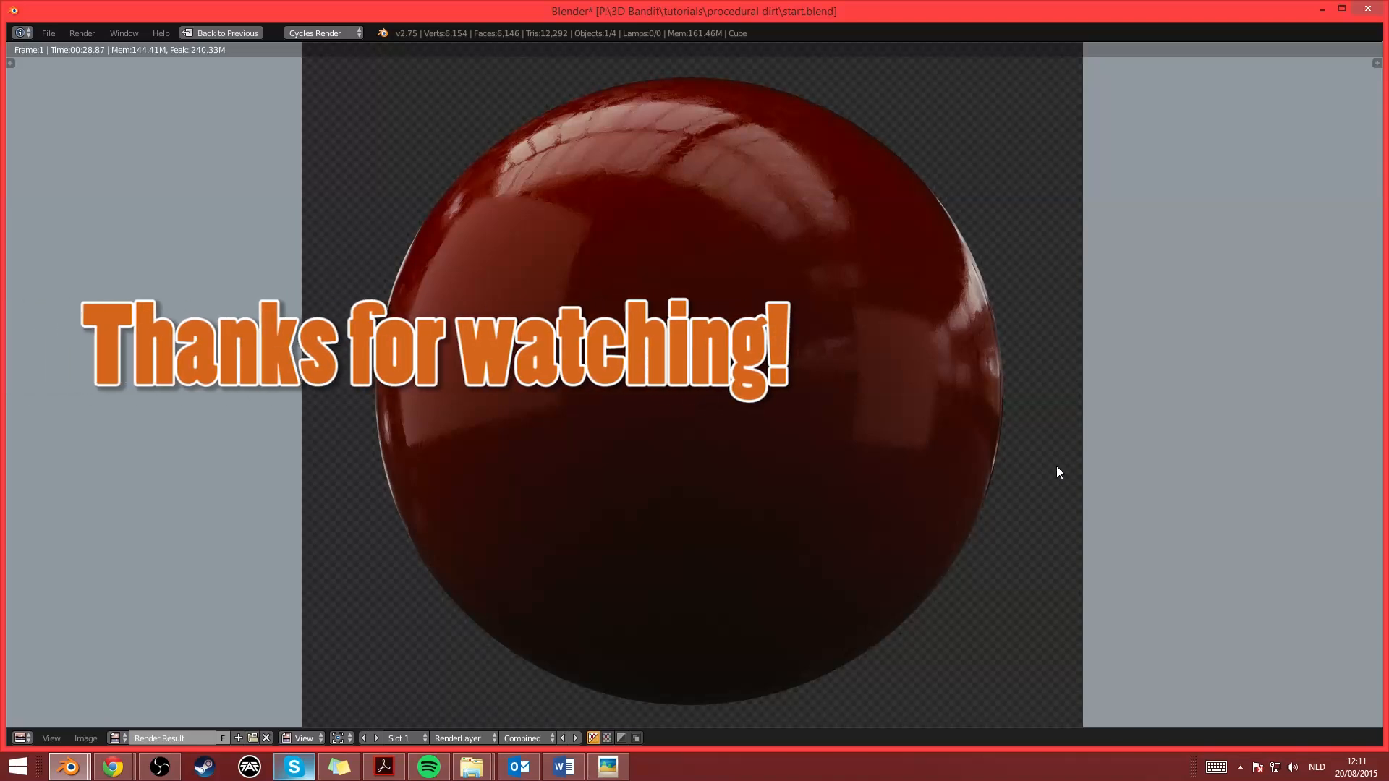
mouse_move(1006, 444)
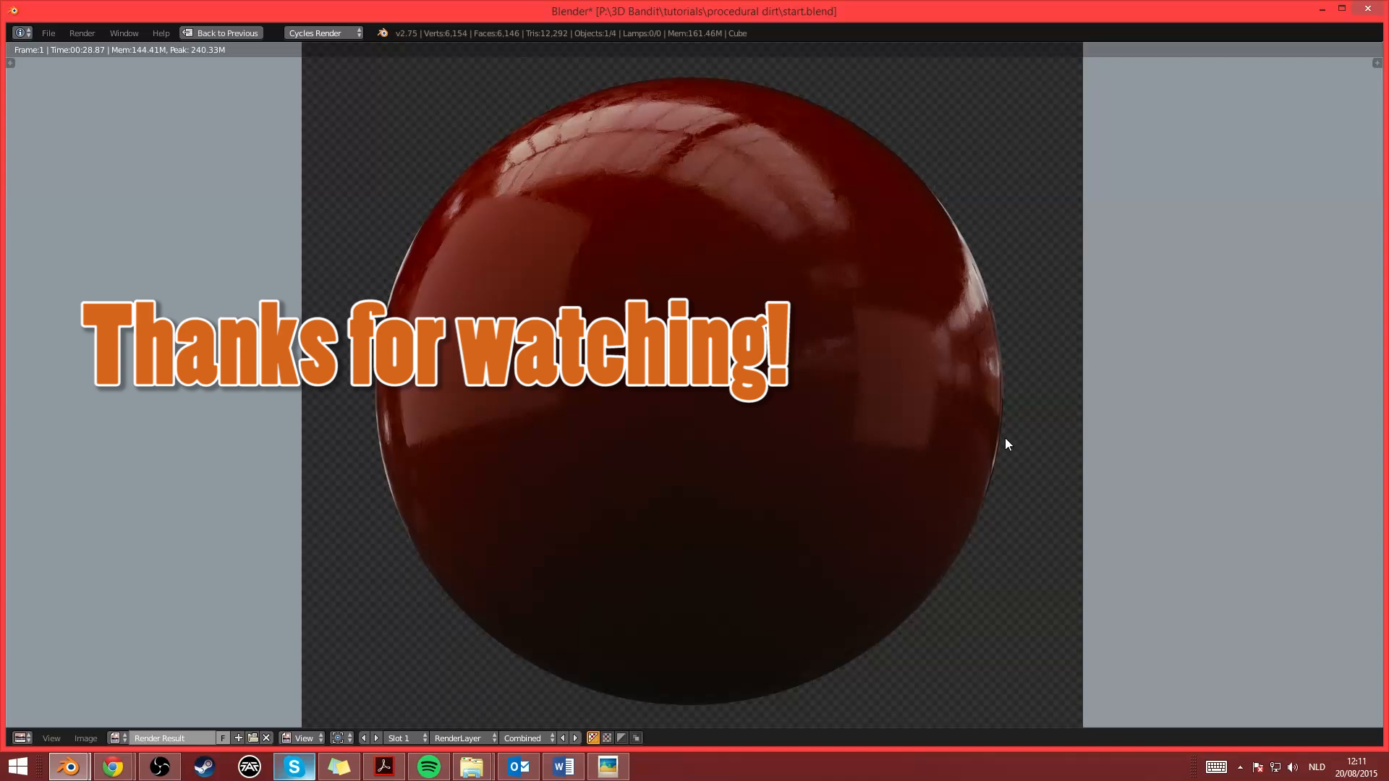
mouse_move(1230, 424)
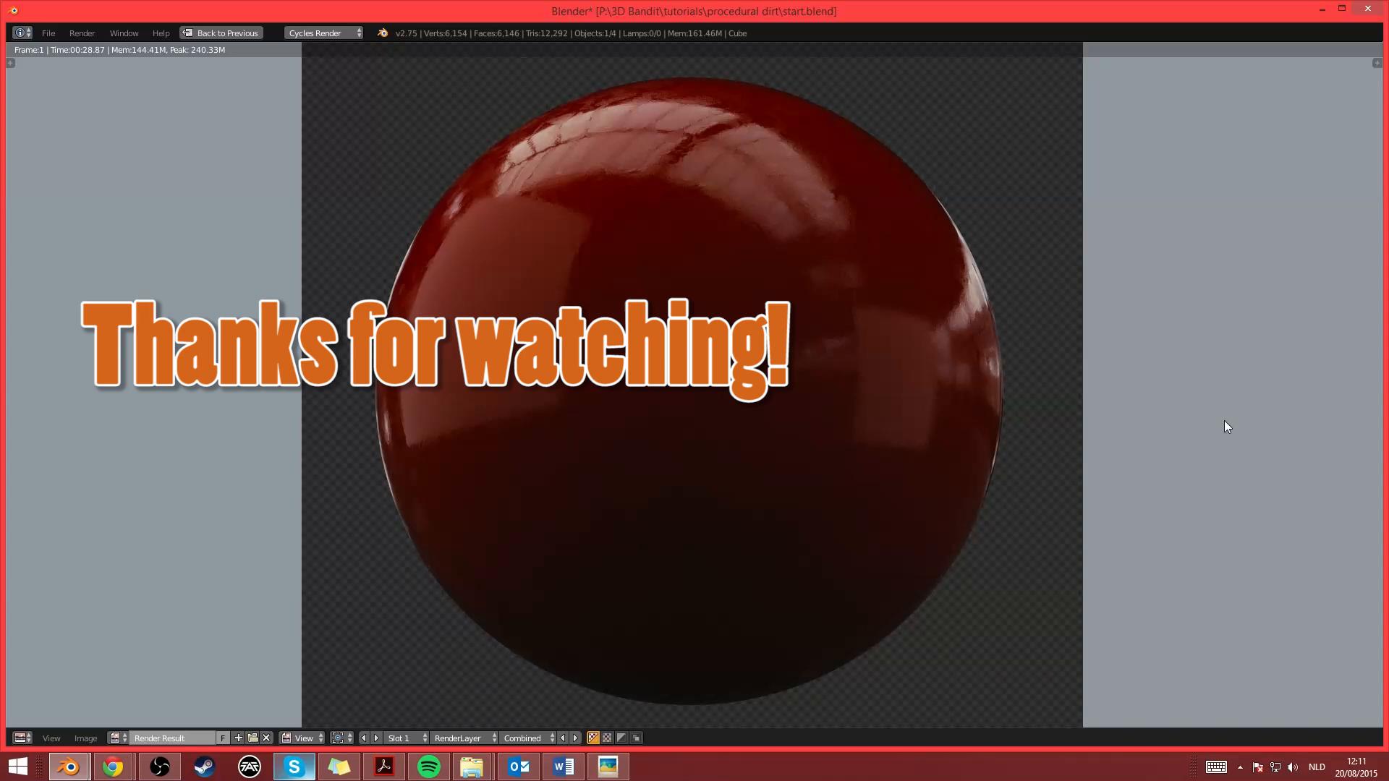
mouse_move(1254, 522)
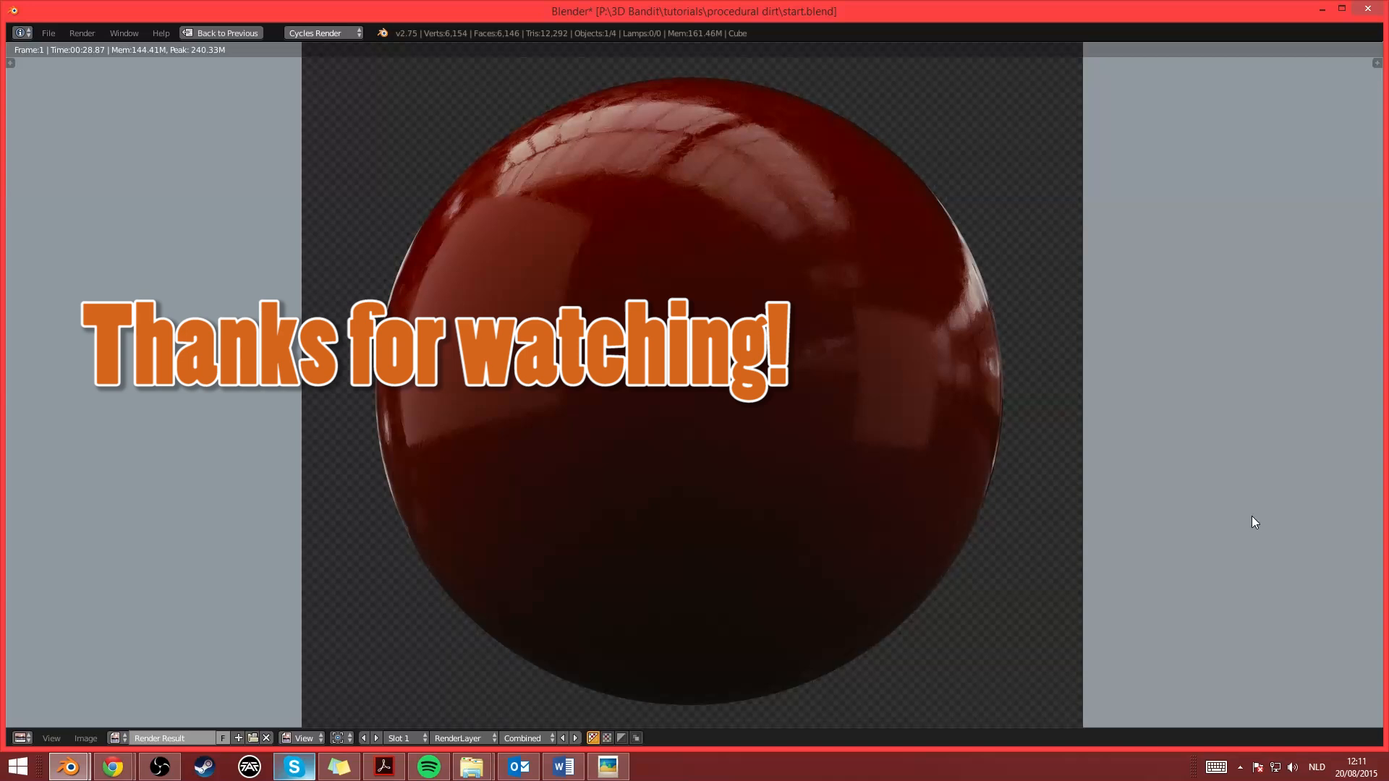
mouse_move(1257, 485)
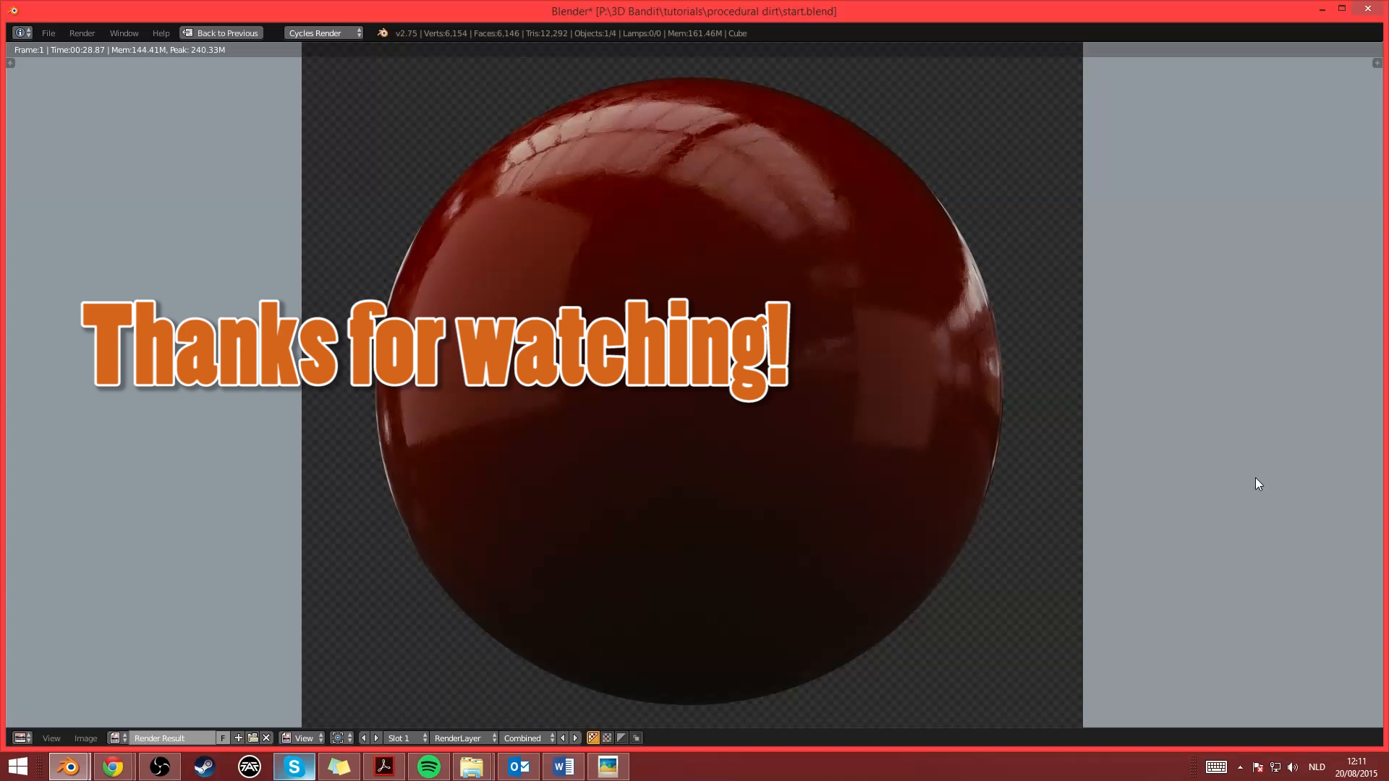
mouse_move(1248, 468)
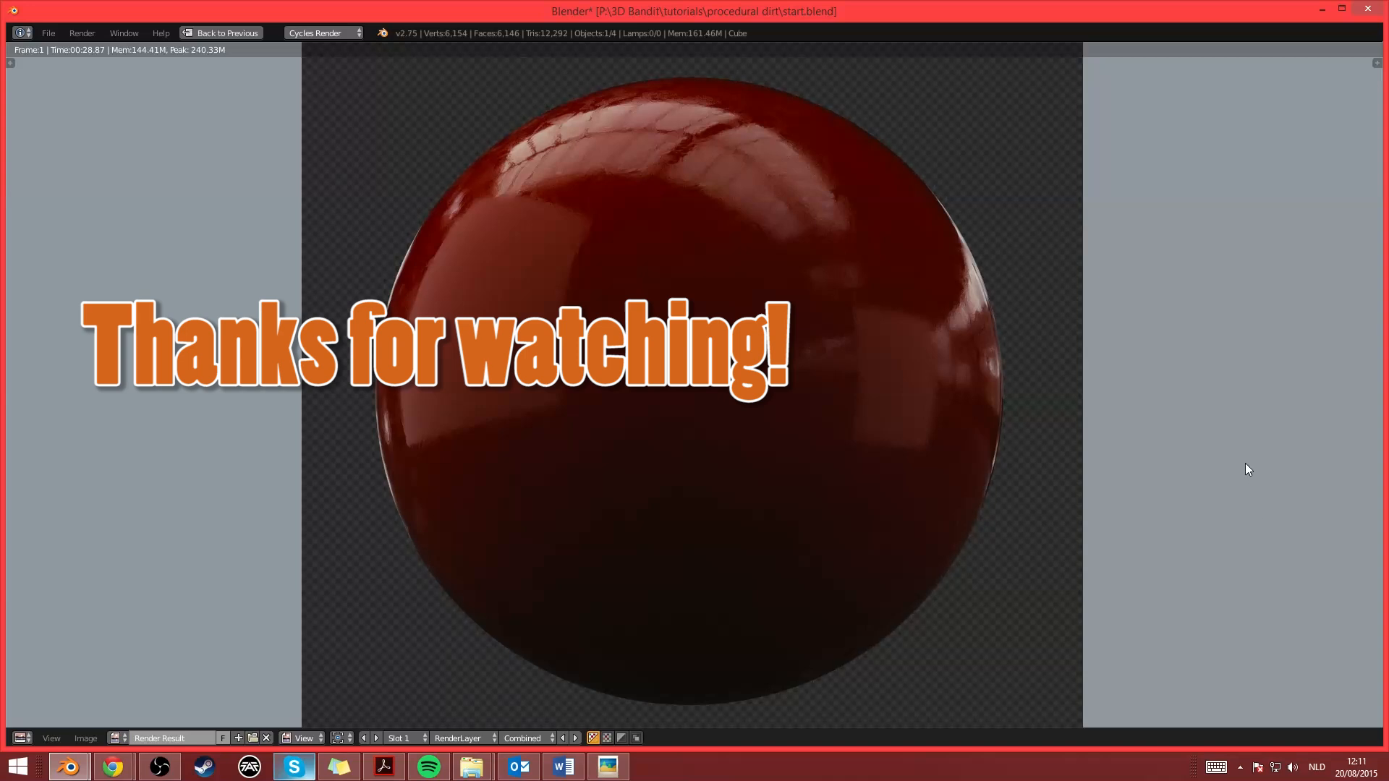